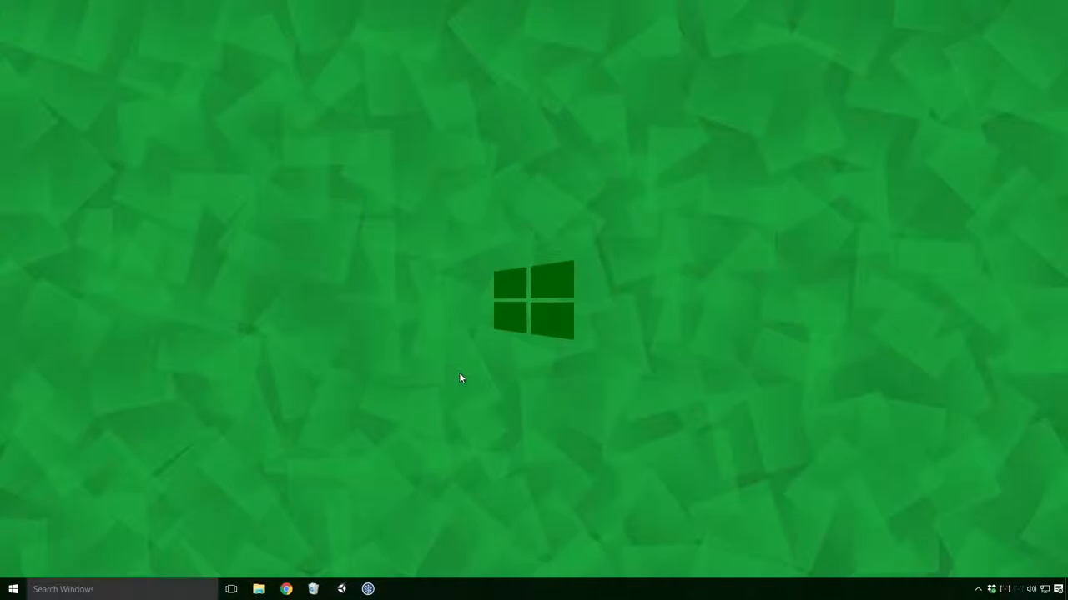
Search Chrome for 'windows 10 usb' and download Microsoft's Windows 10 media creation tool
left_click(285, 589)
type("window")
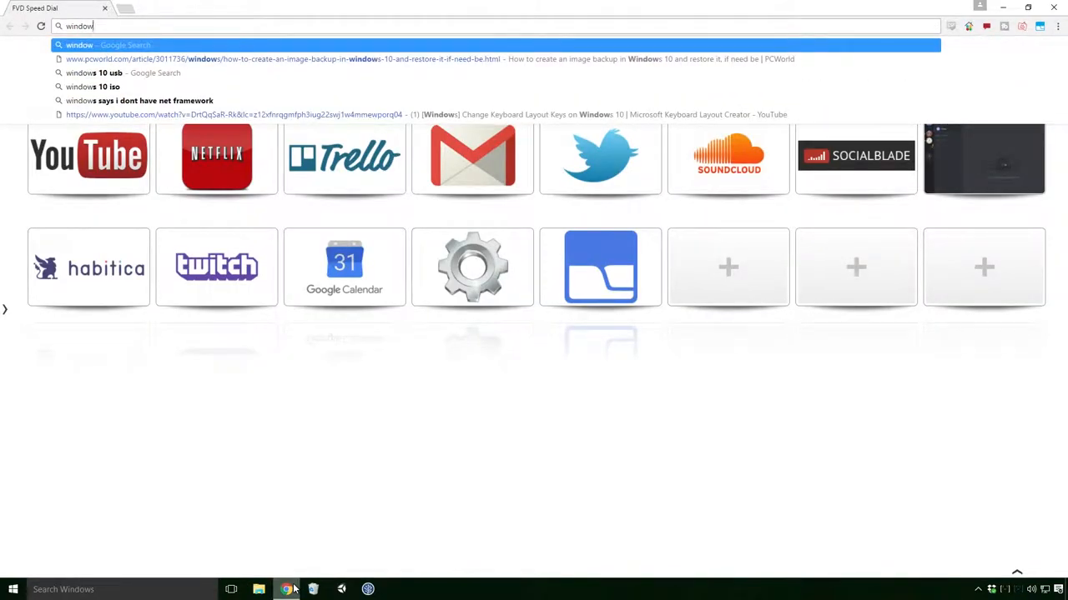
left_click(90, 66)
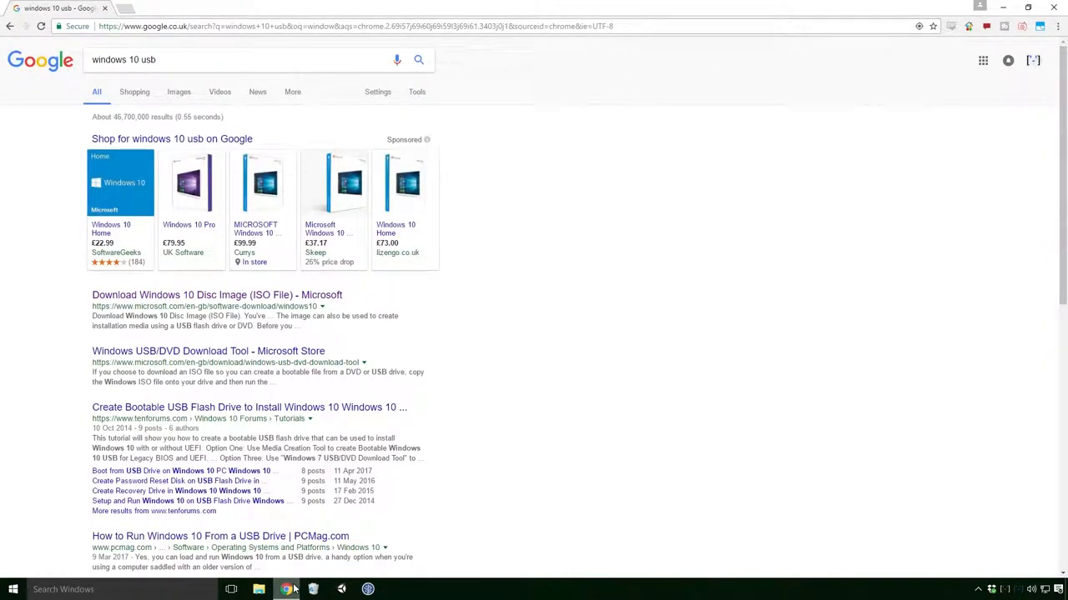
mouse_move(122, 306)
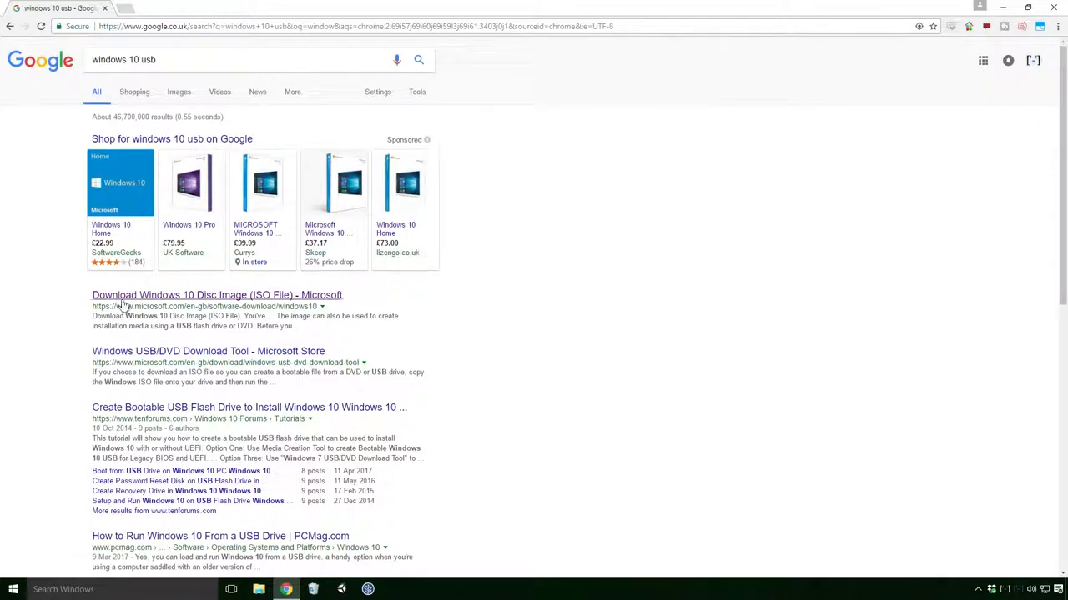
mouse_move(123, 302)
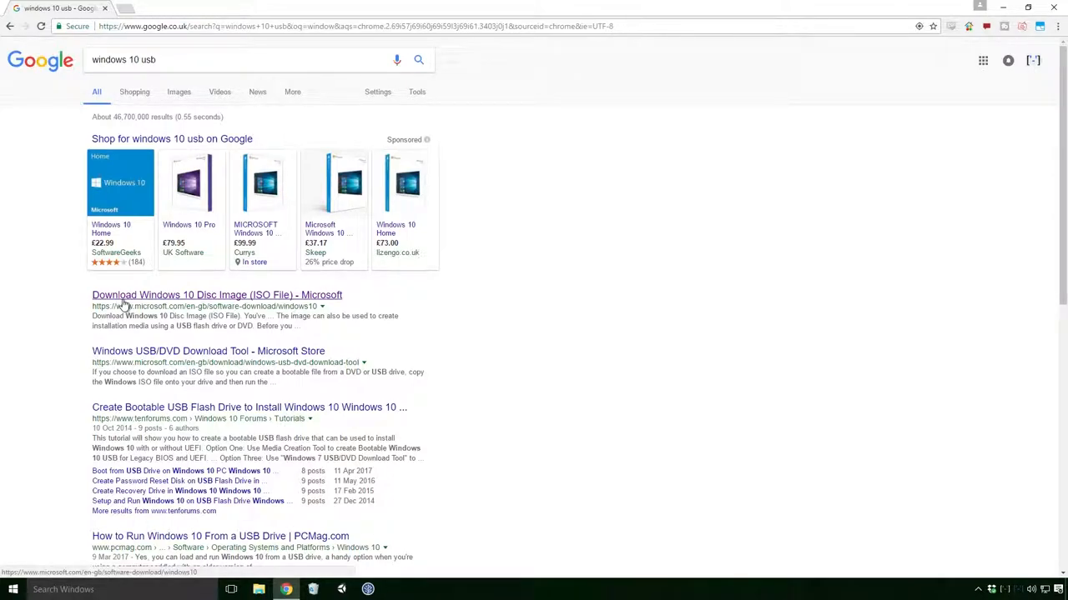
left_click(217, 296)
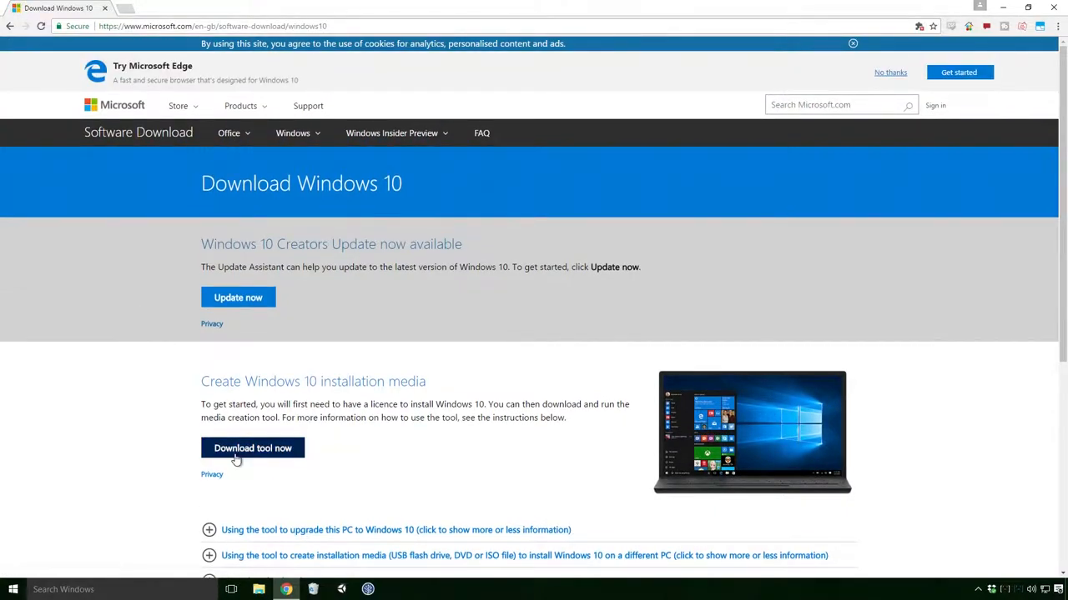
left_click(253, 448)
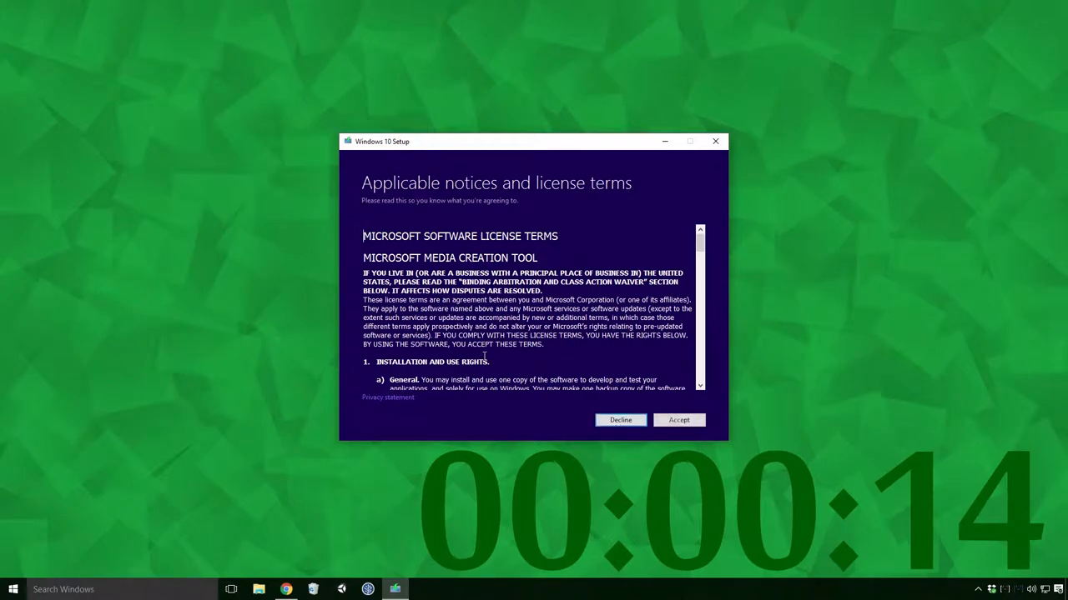
Scroll through the Media Creation Tool's license terms and accept them
scroll("down", 3)
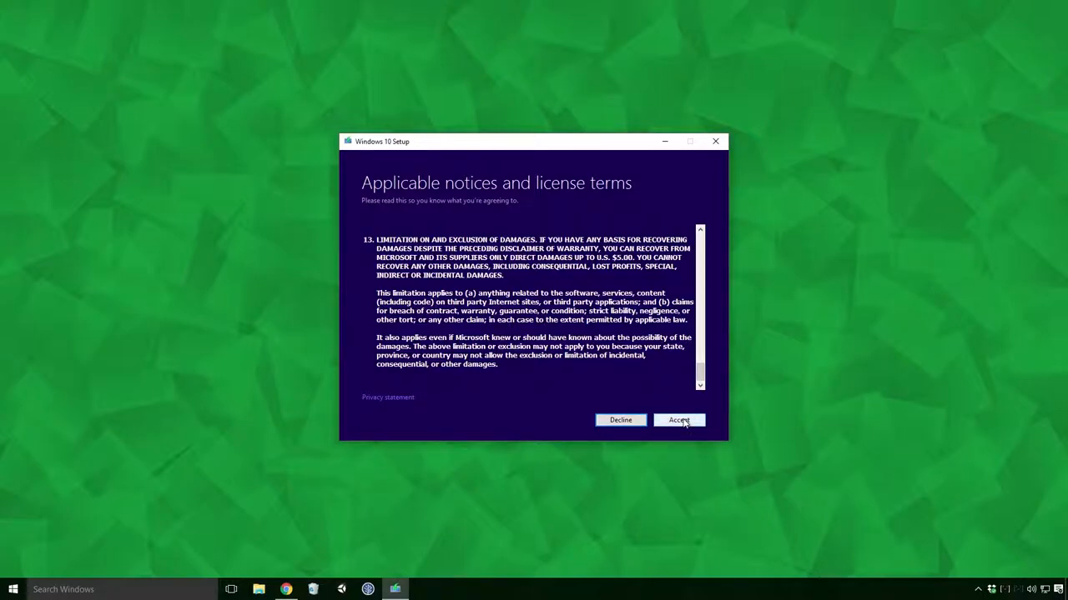
left_click(679, 419)
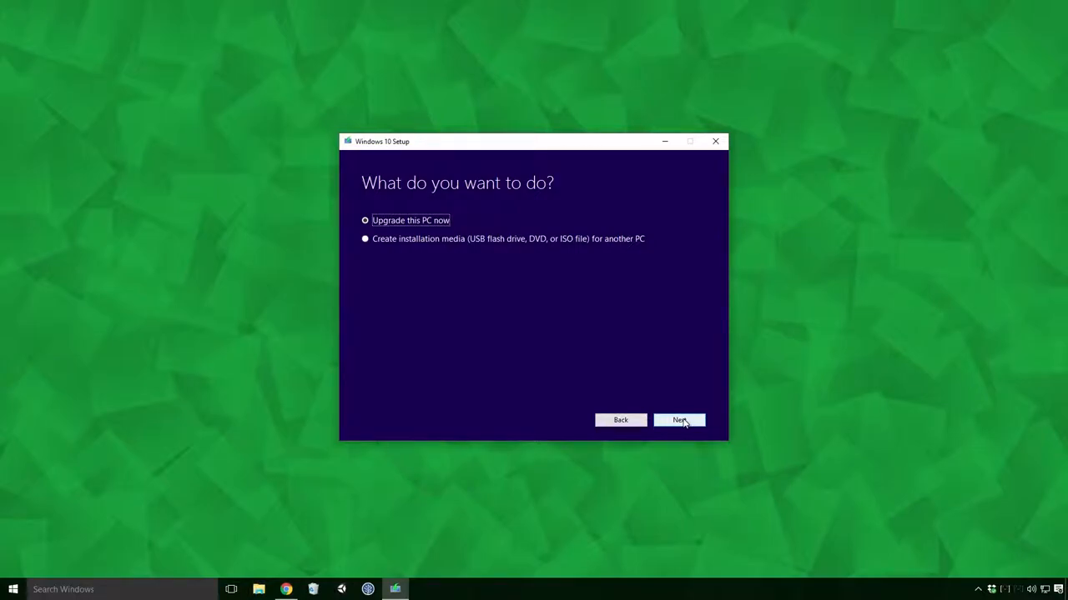
Choose 'Create installation media' and keep the recommended language, edition and architecture
left_click(363, 239)
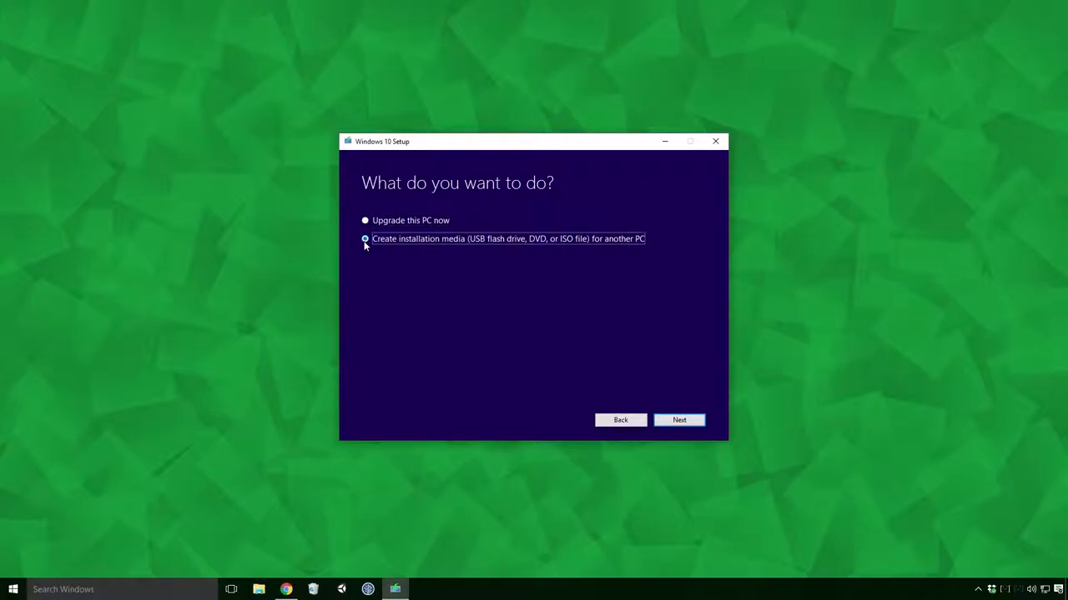
mouse_move(691, 428)
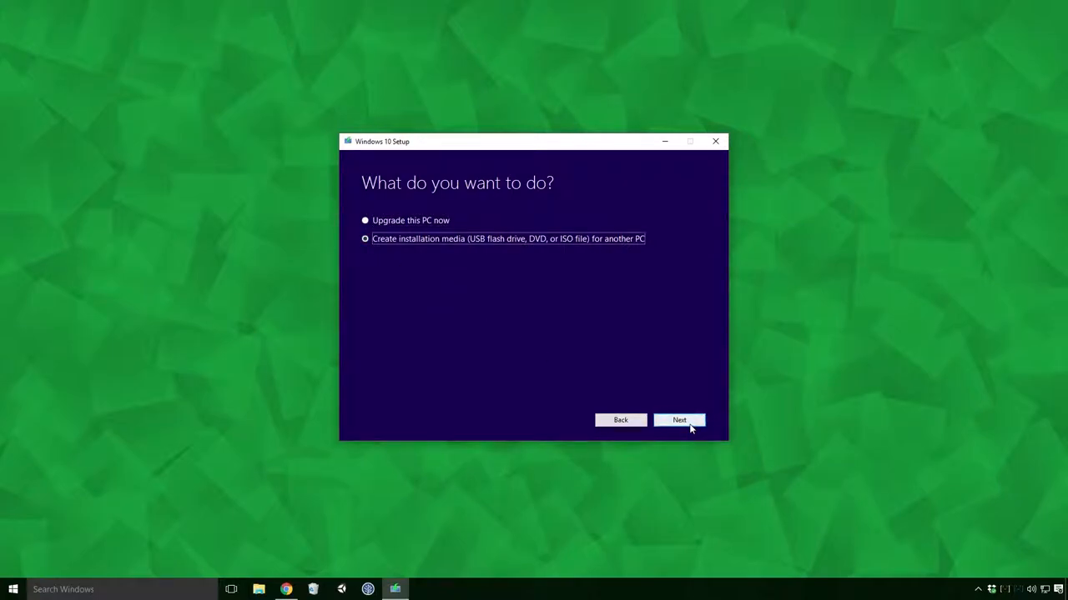
left_click(679, 420)
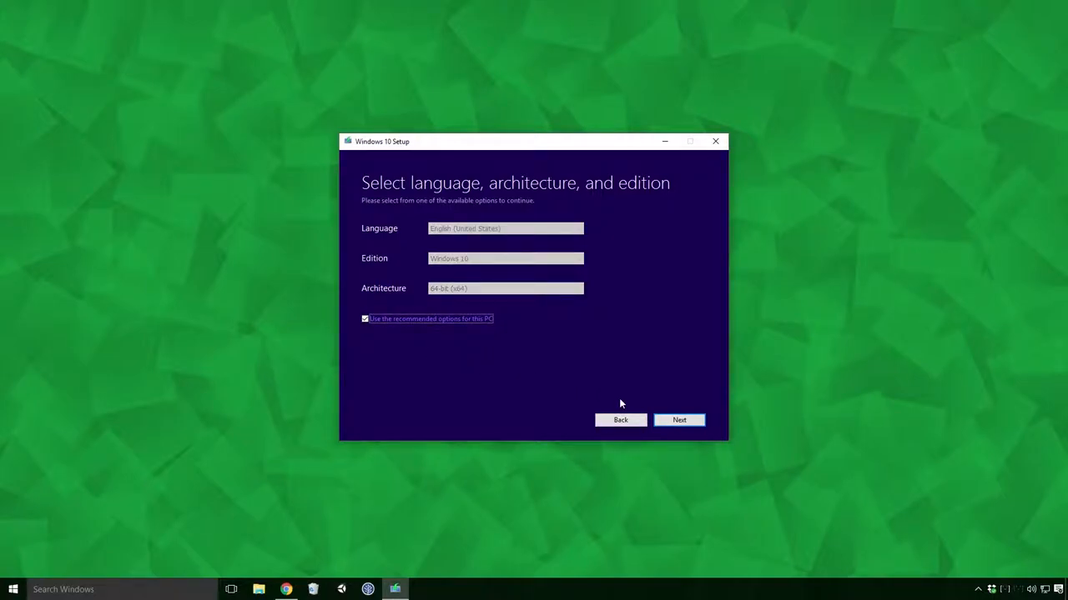
left_click(679, 420)
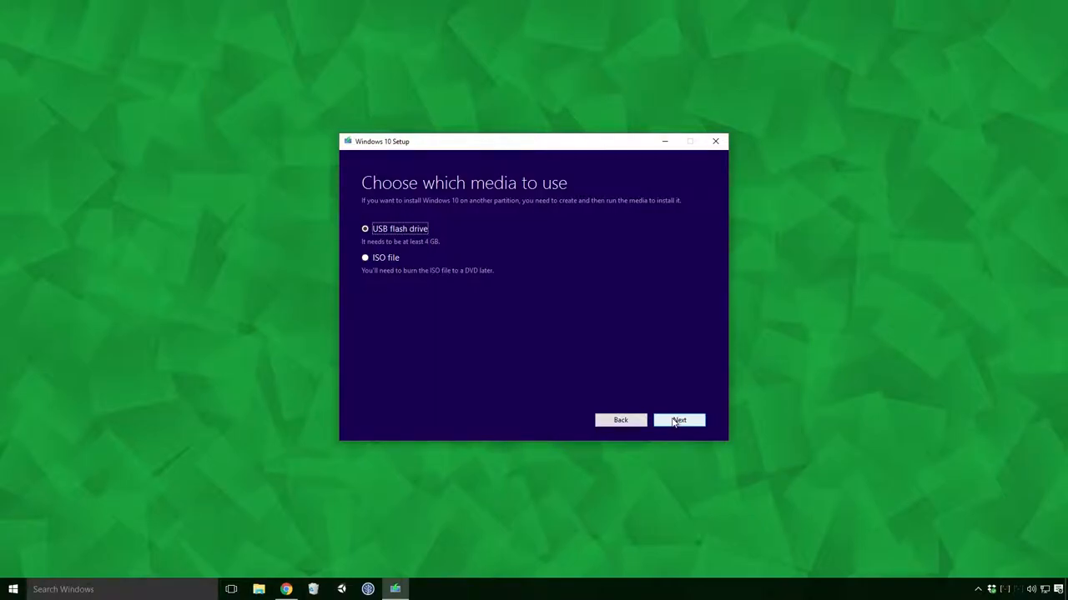
mouse_move(443, 305)
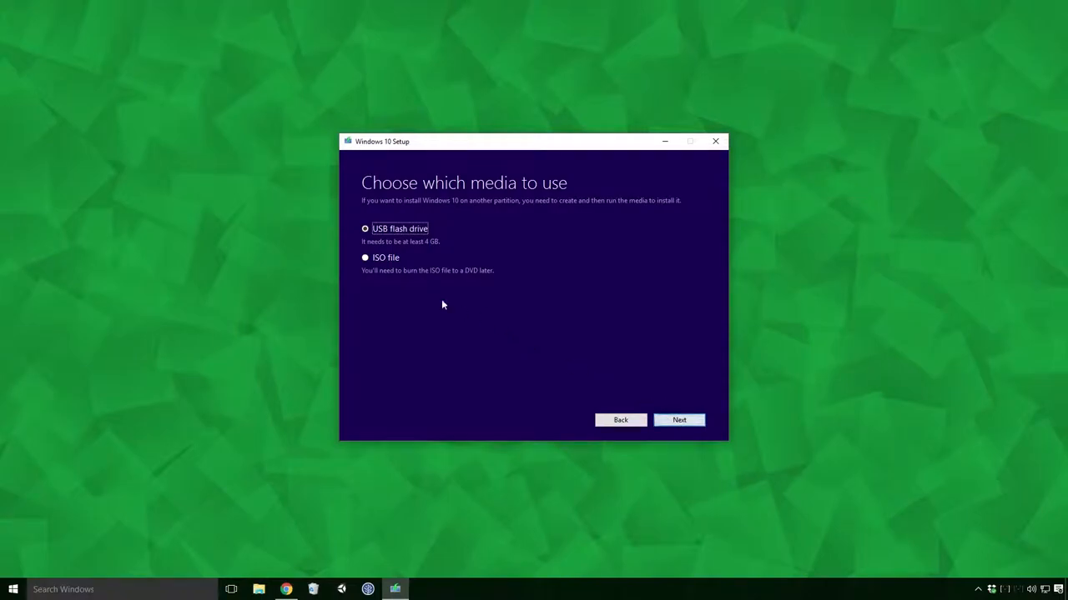
Write Windows 10 to the E: TK2-FLASH USB drive and finish the setup
left_click(363, 257)
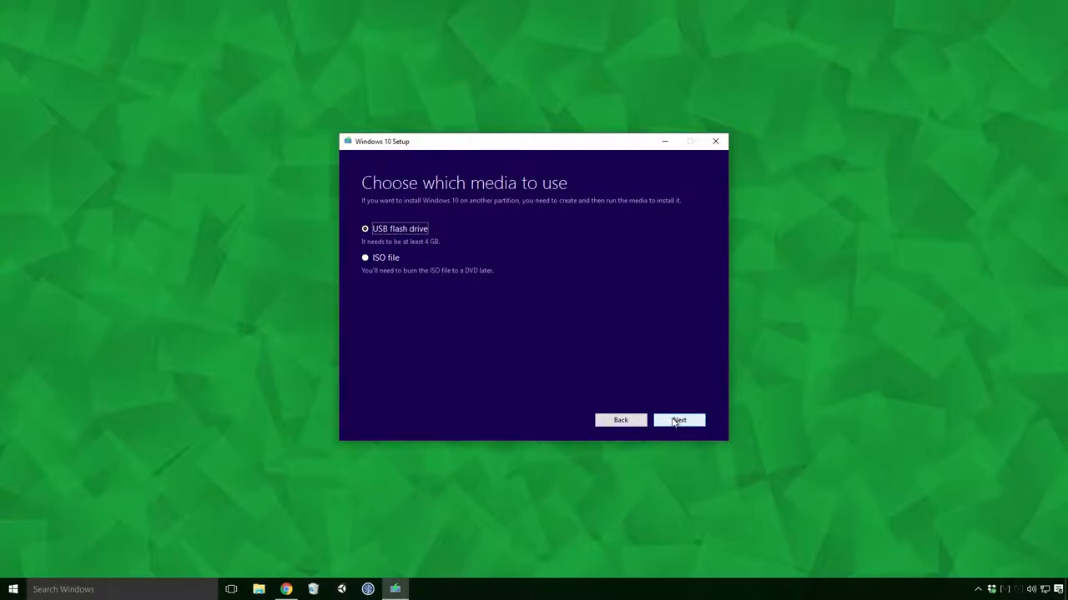
left_click(679, 419)
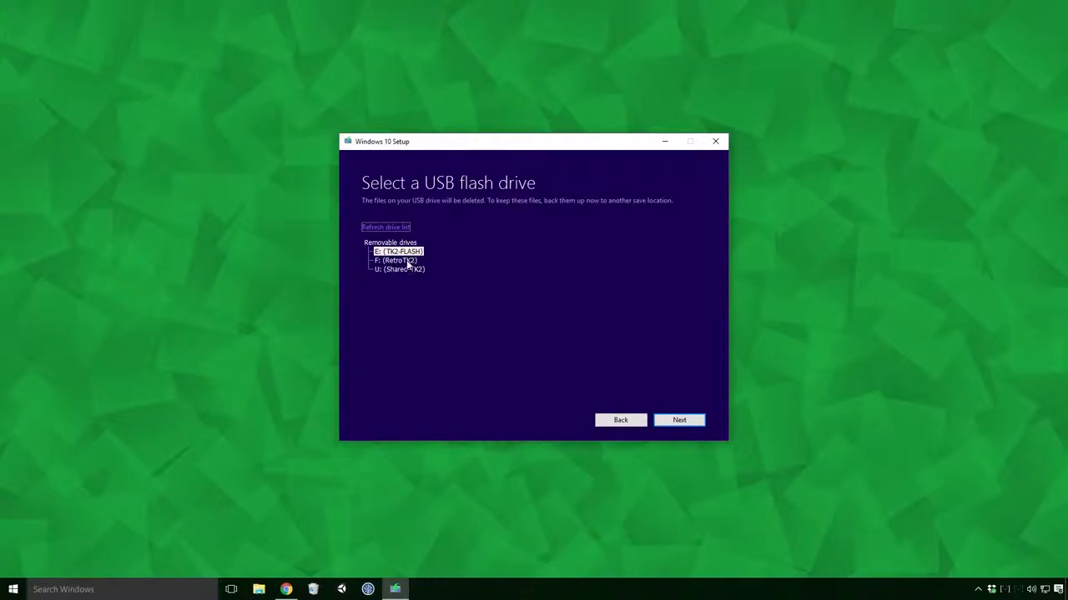
left_click(398, 269)
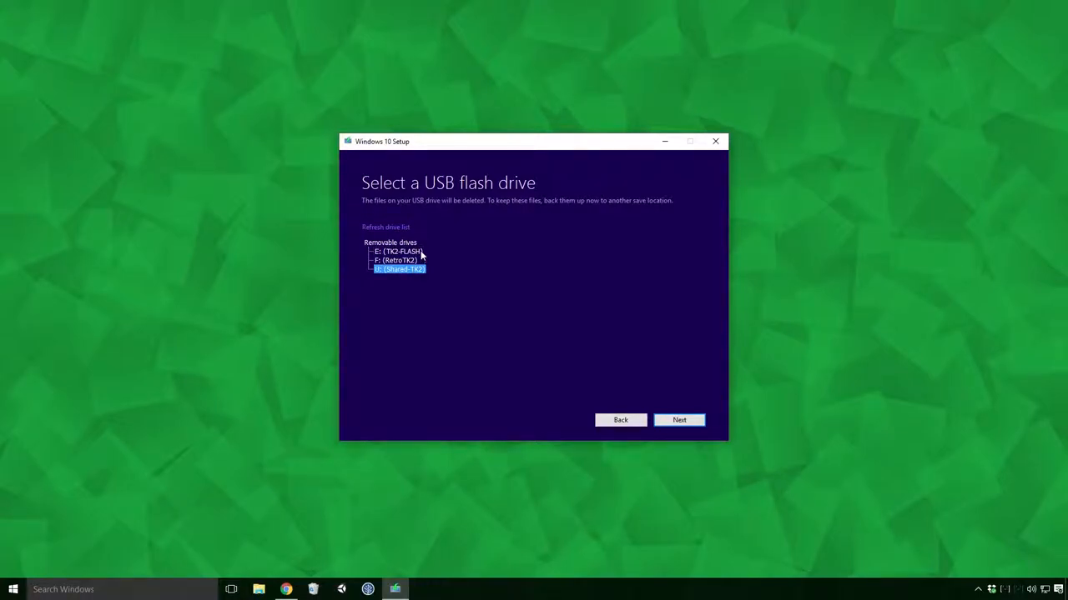
left_click(401, 251)
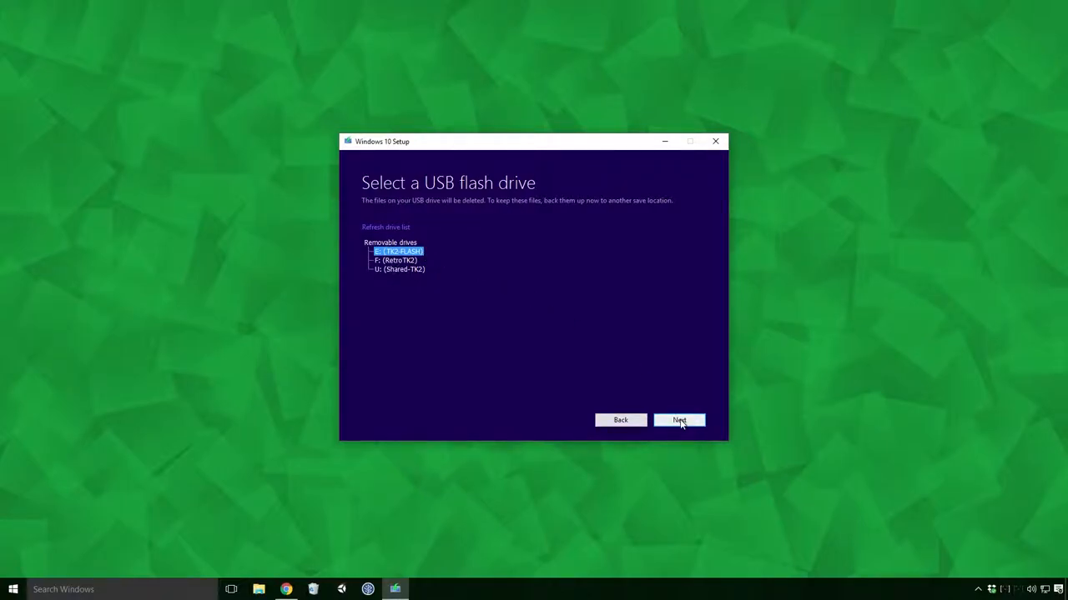
left_click(679, 420)
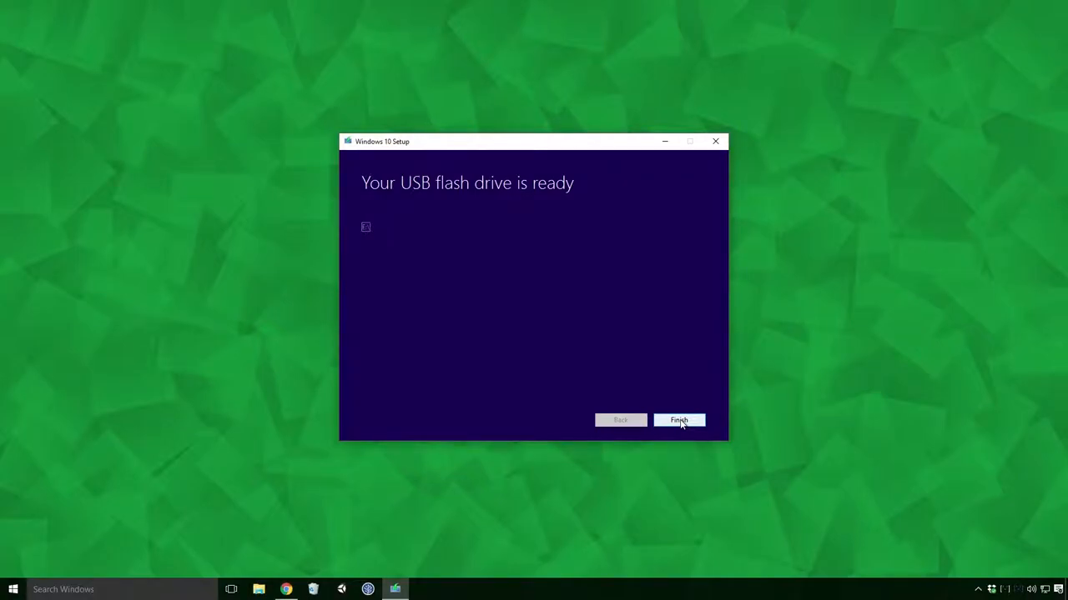
left_click(679, 420)
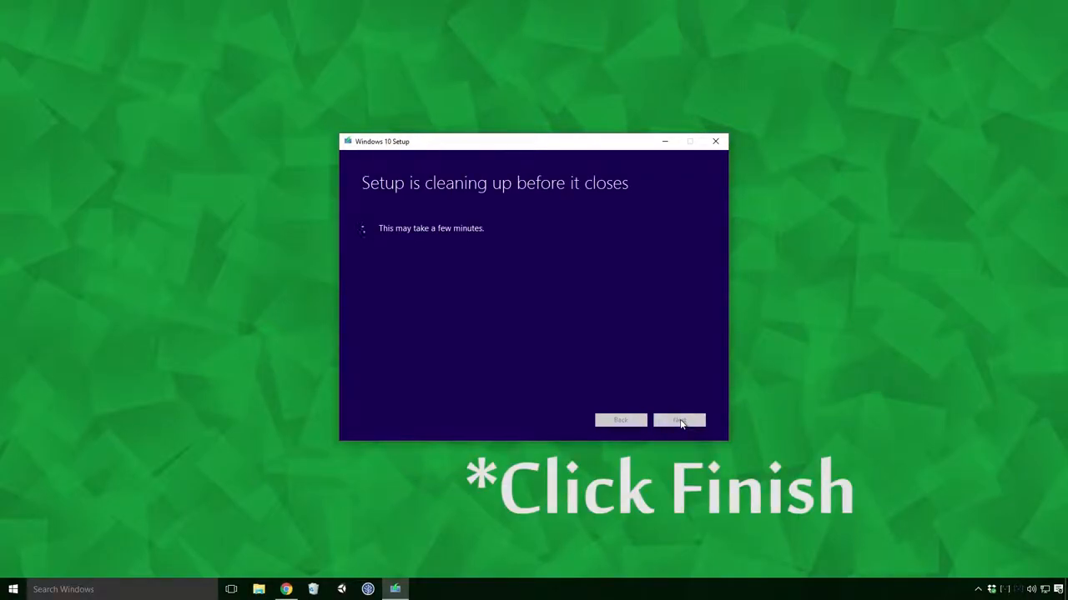
left_click(679, 421)
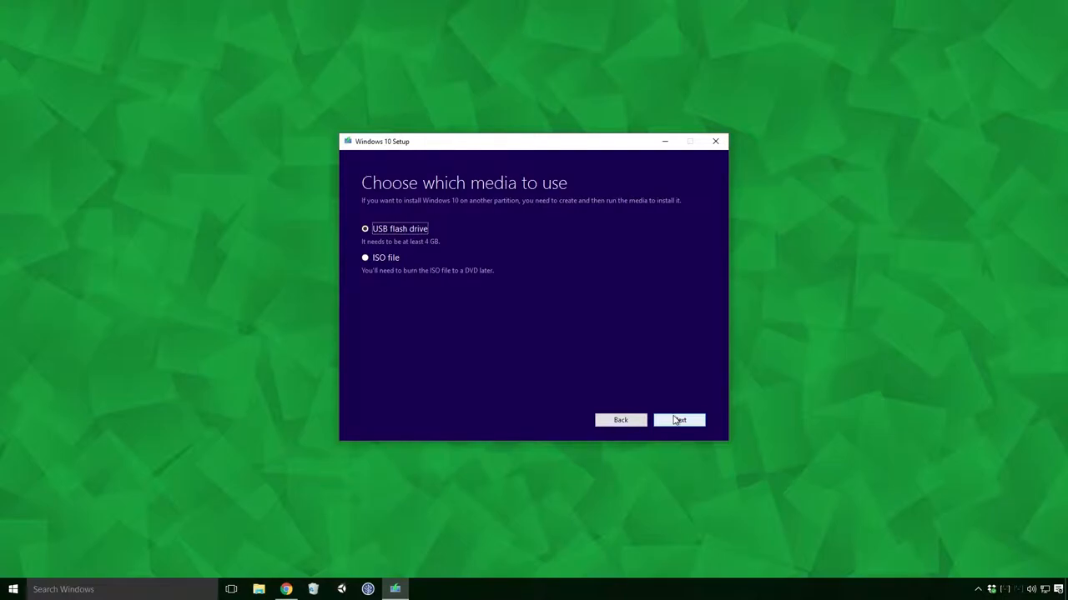
Choose ISO file as the media and save it as Windows.iso on the Desktop
left_click(363, 257)
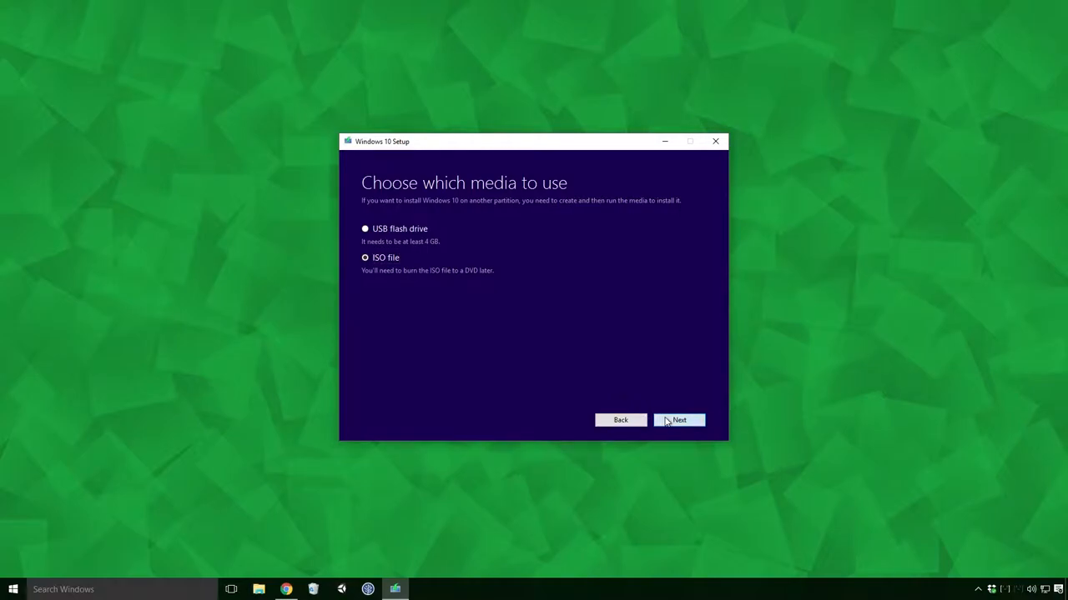
left_click(678, 420)
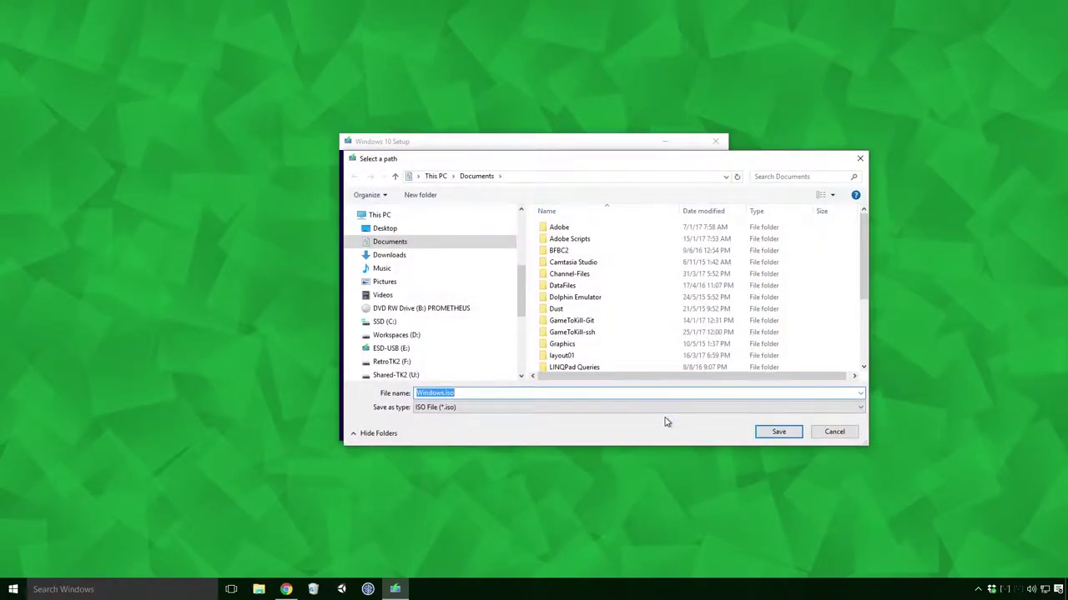
left_click(384, 228)
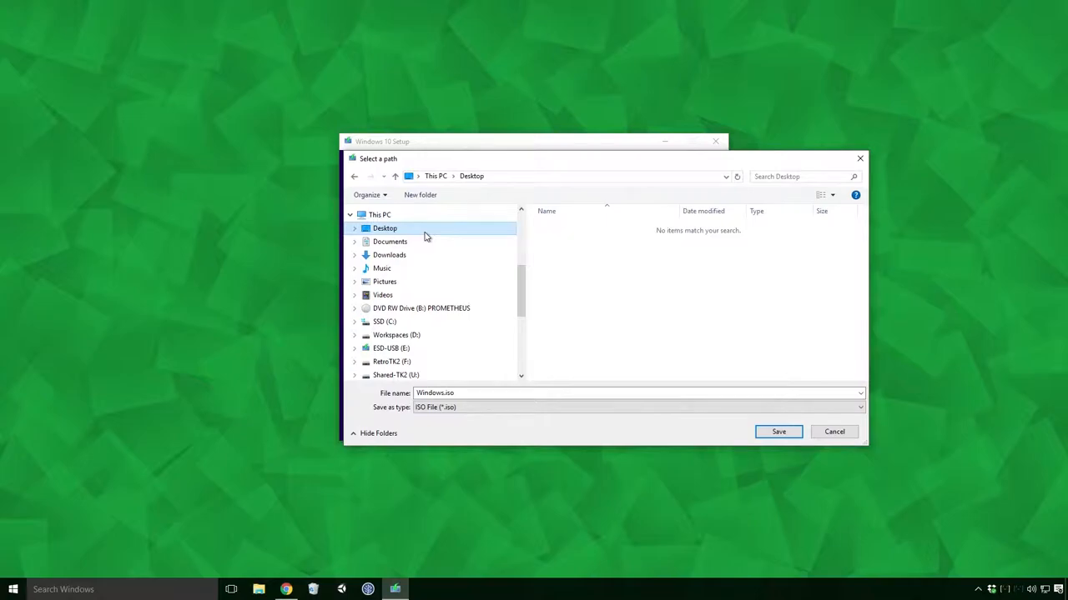
left_click(778, 431)
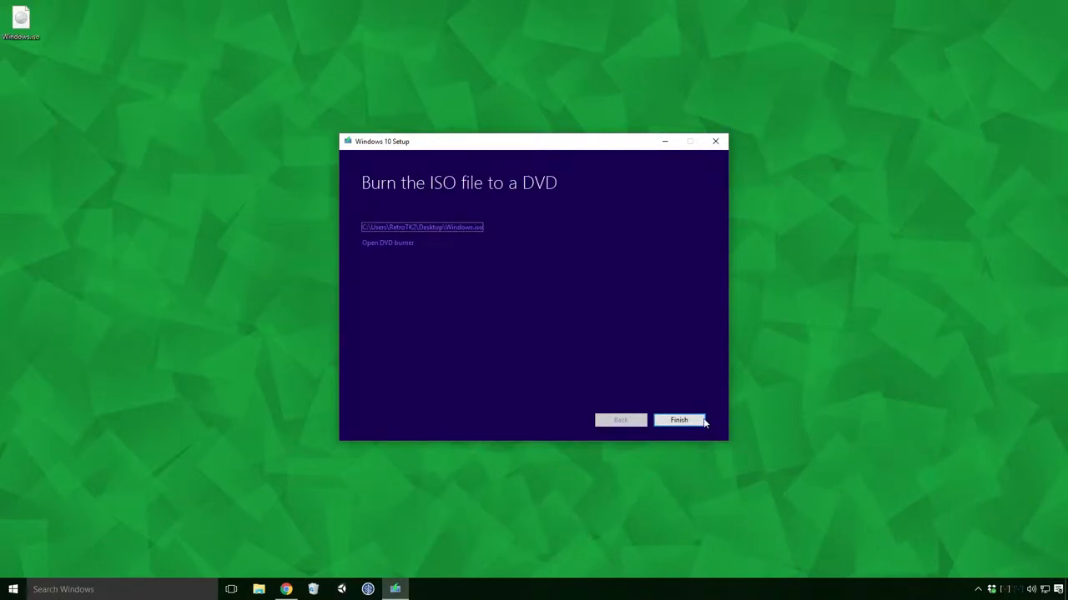
Finish Windows 10 Setup, leaving Windows.iso on the desktop
left_click(678, 420)
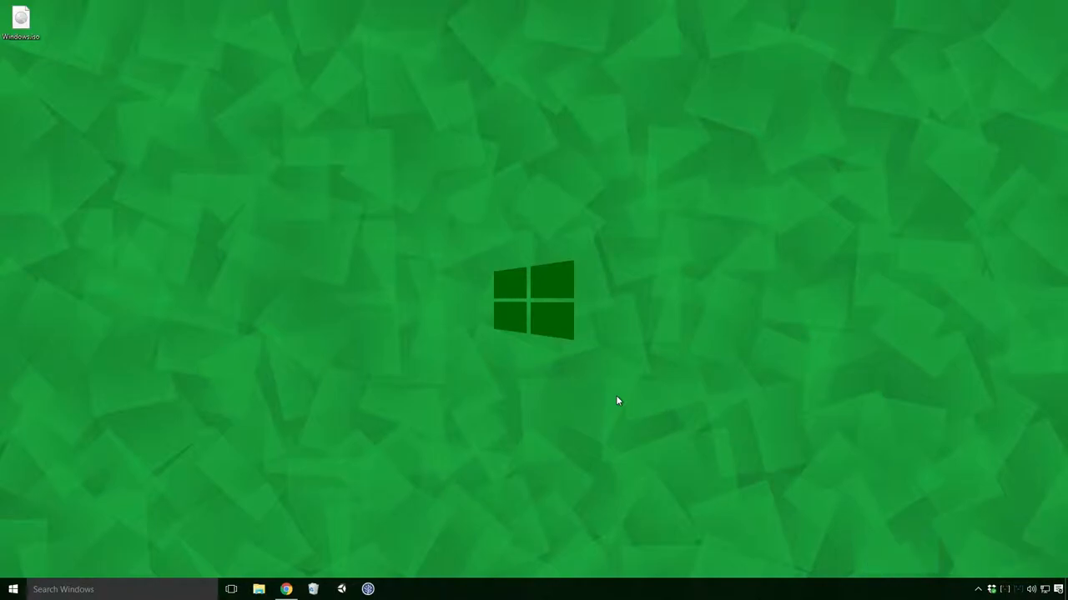
mouse_move(115, 117)
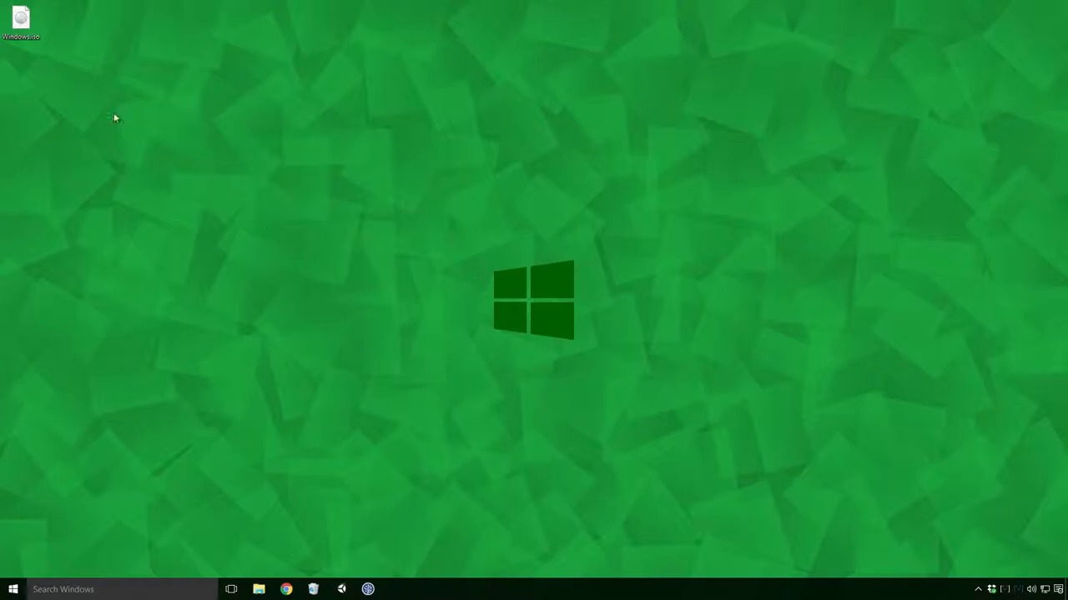
Burn Windows.iso to DVD with verification enabled, erasing the disc first
right_click(31, 14)
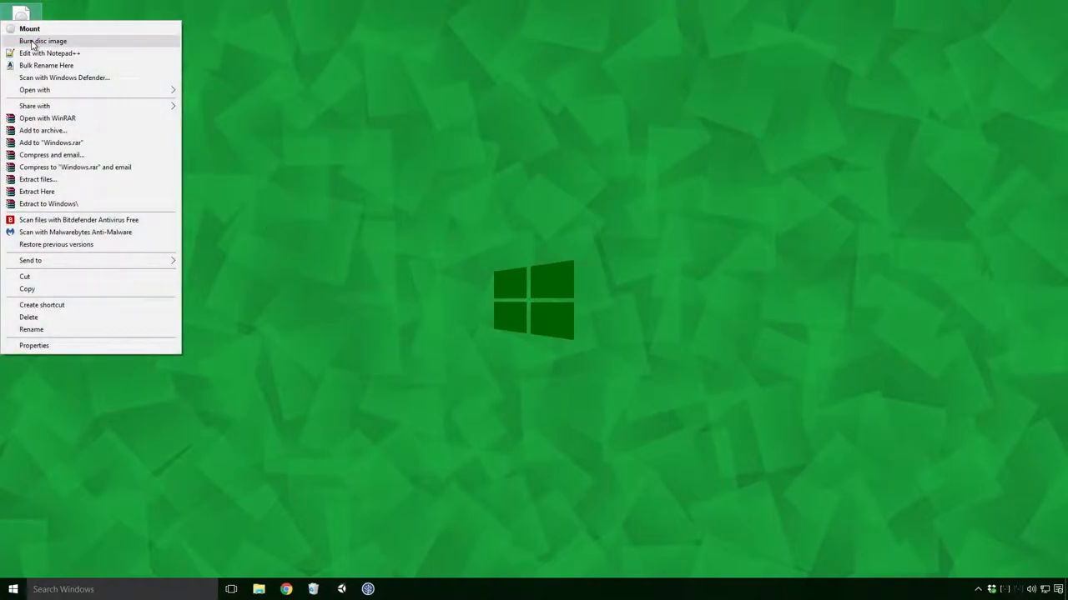
left_click(40, 40)
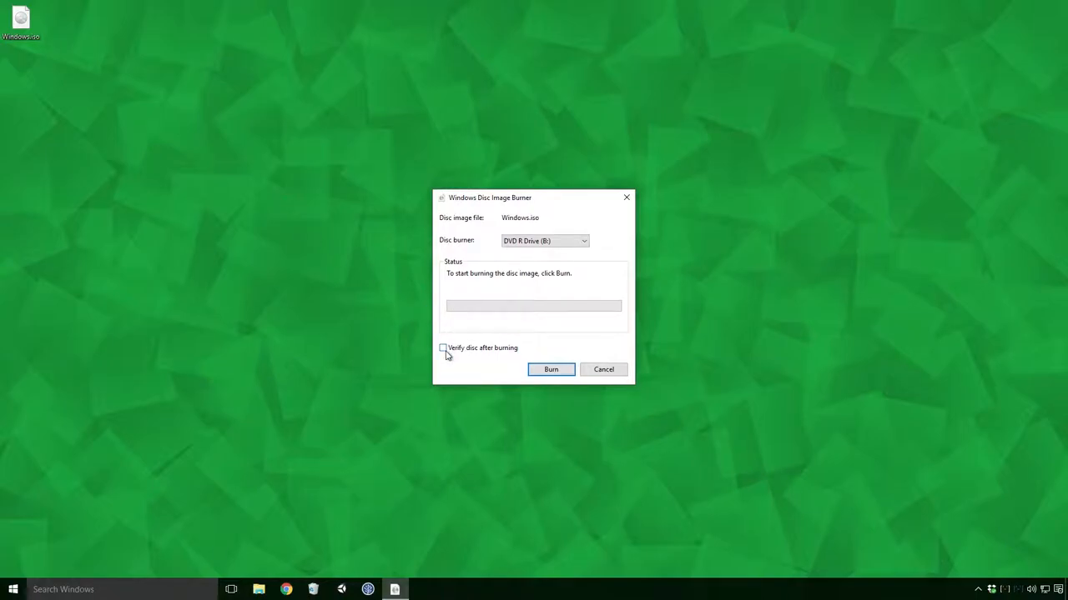
left_click(443, 348)
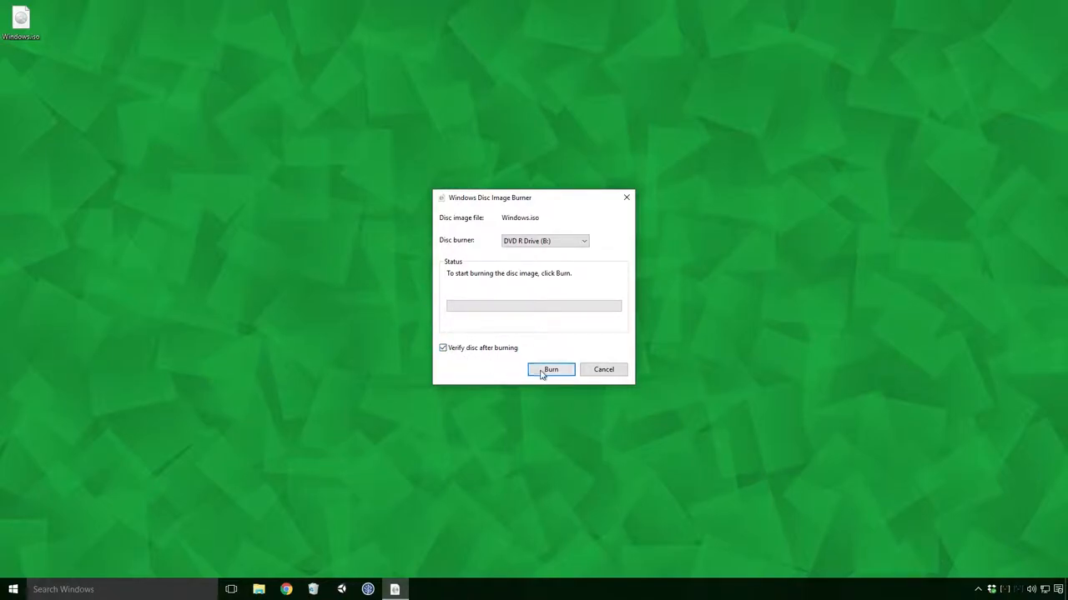
left_click(550, 369)
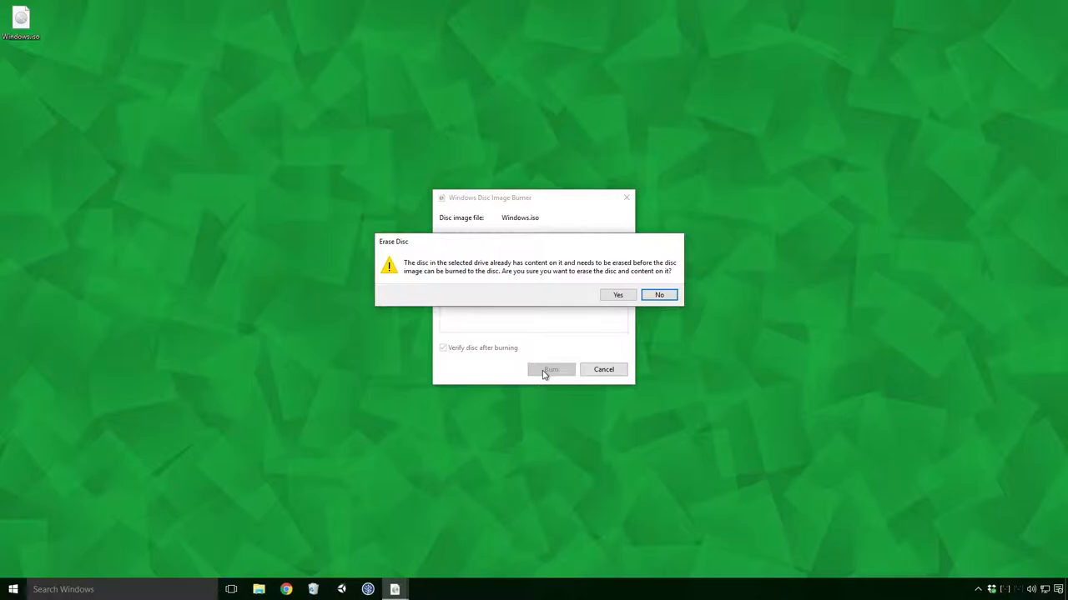
left_click(617, 294)
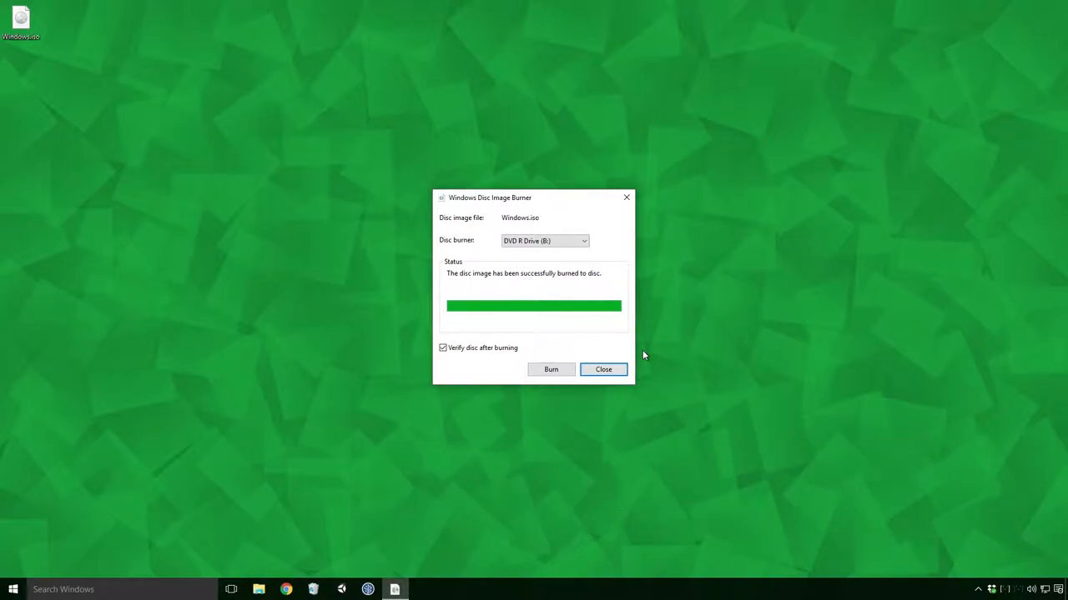
left_click(603, 368)
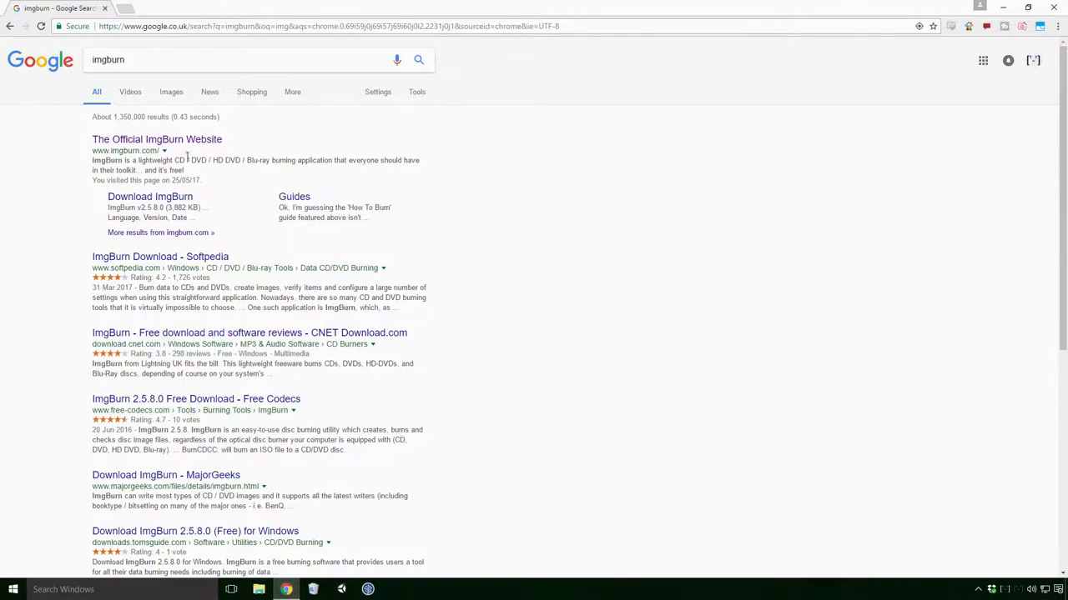
Download ImgBurn from imgburn.com using the site's download mirror
left_click(157, 139)
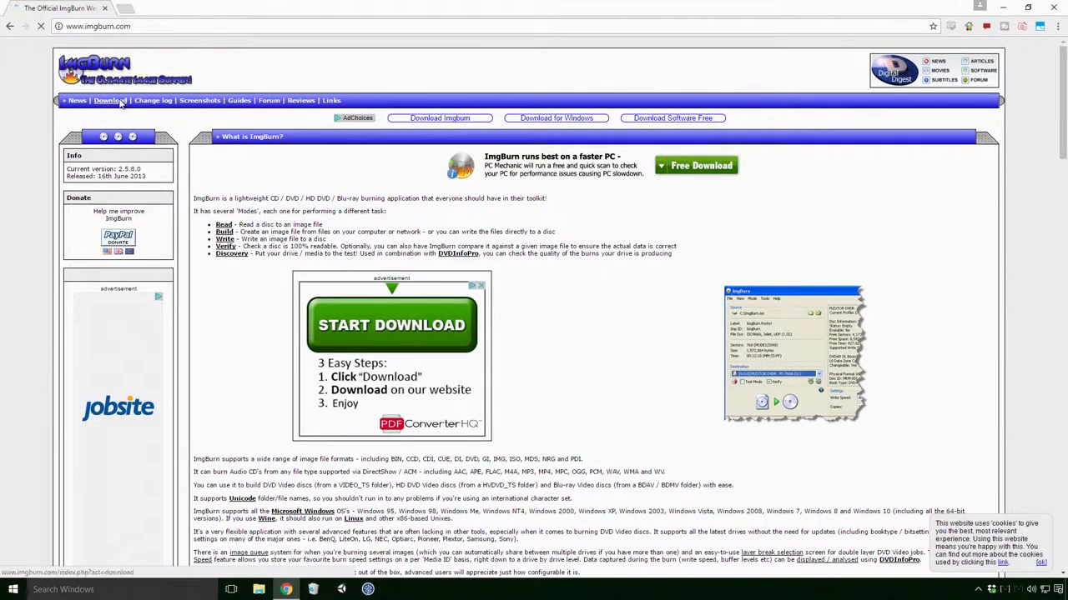
left_click(107, 100)
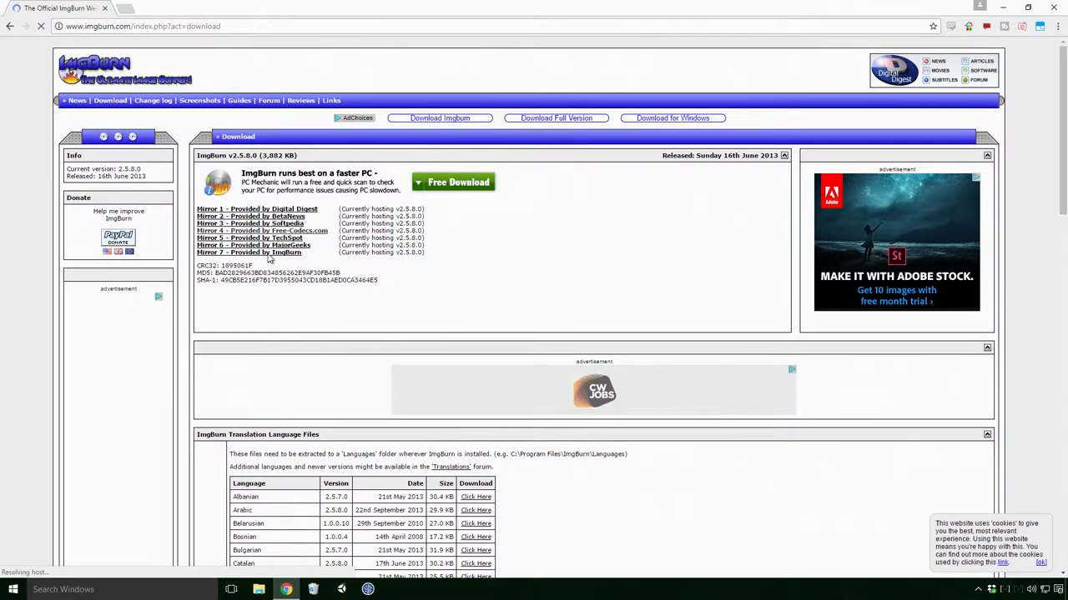
left_click(595, 382)
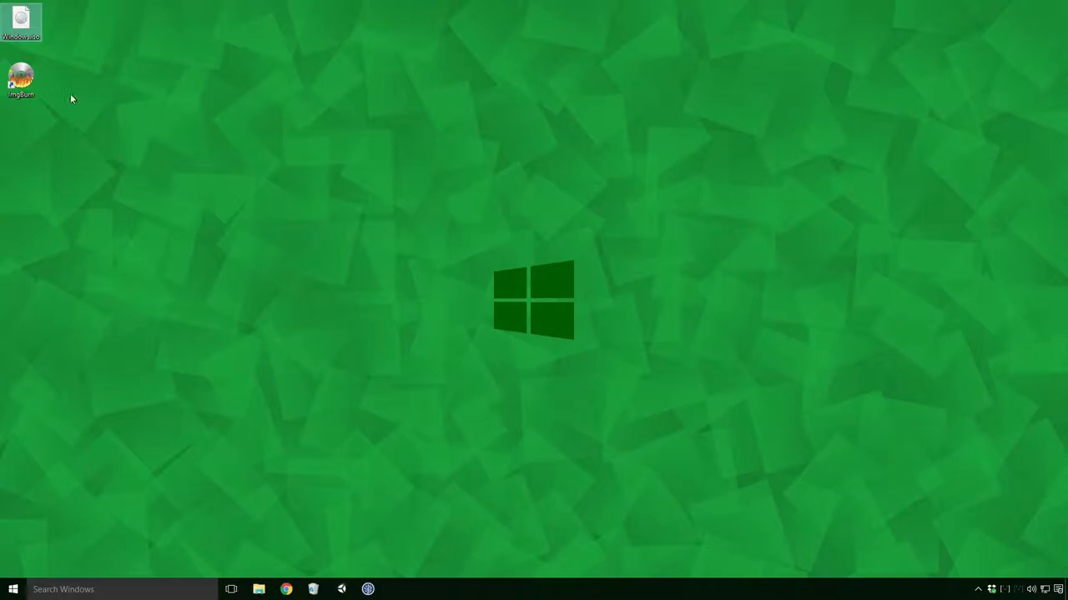
Launch ImgBurn, load Windows.iso as source, and start writing, agreeing to format
double_click(21, 75)
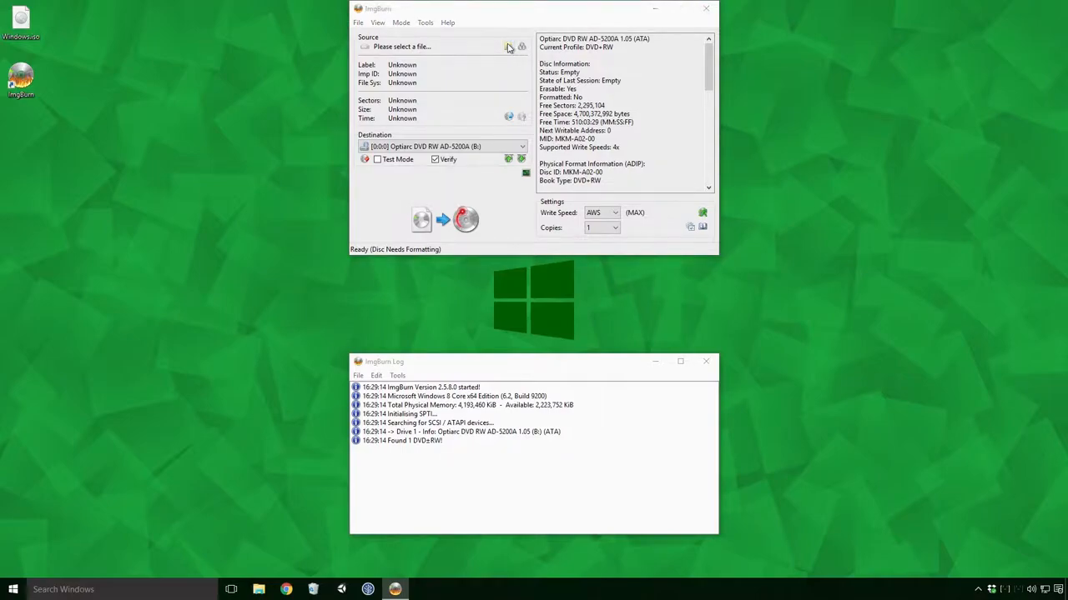
left_click(505, 47)
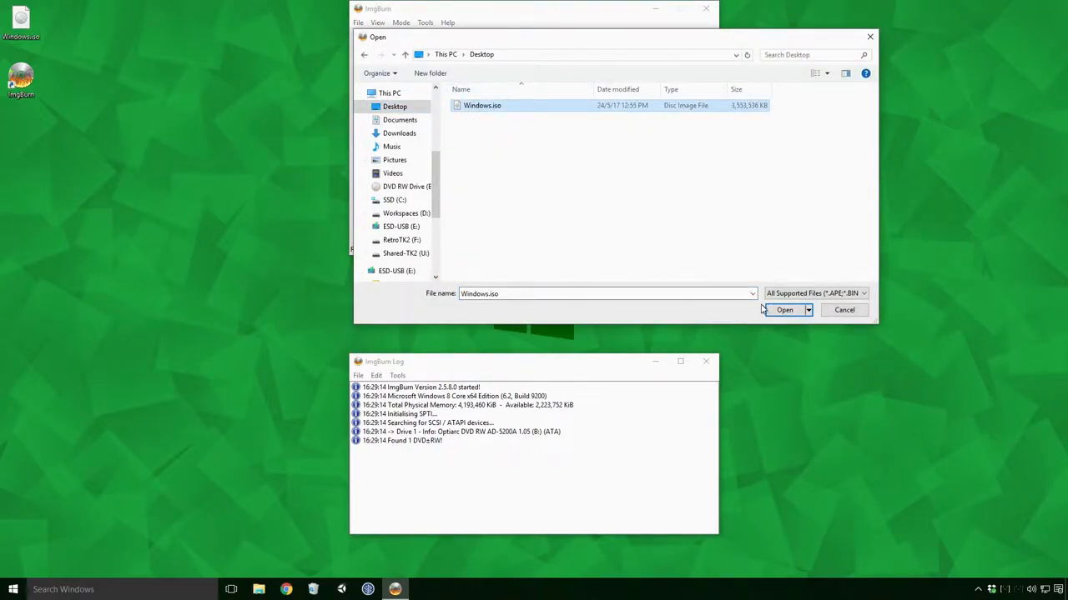
left_click(783, 309)
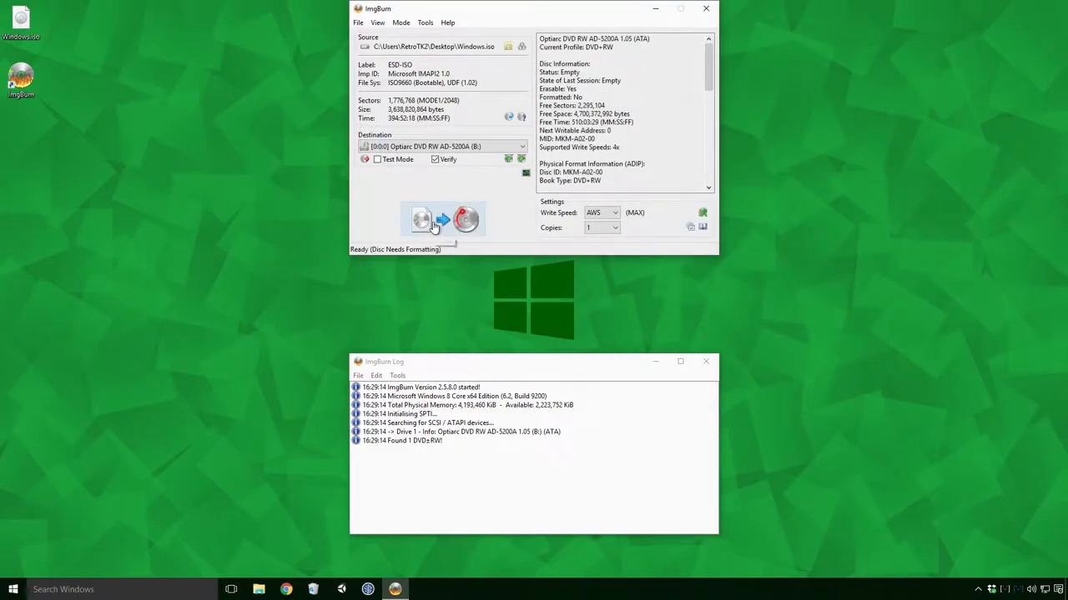
left_click(442, 219)
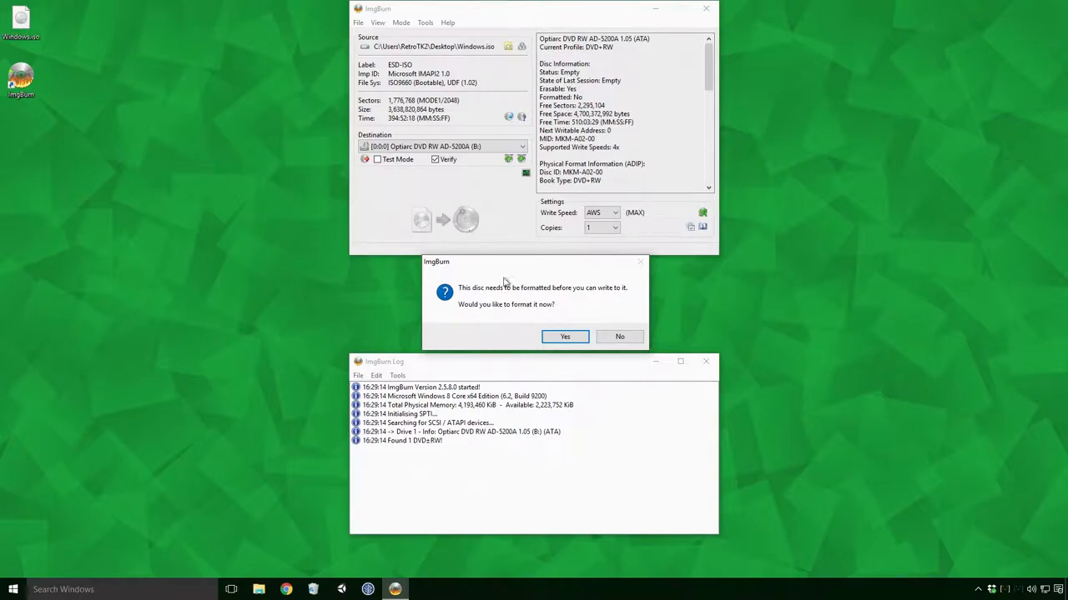
left_click(564, 336)
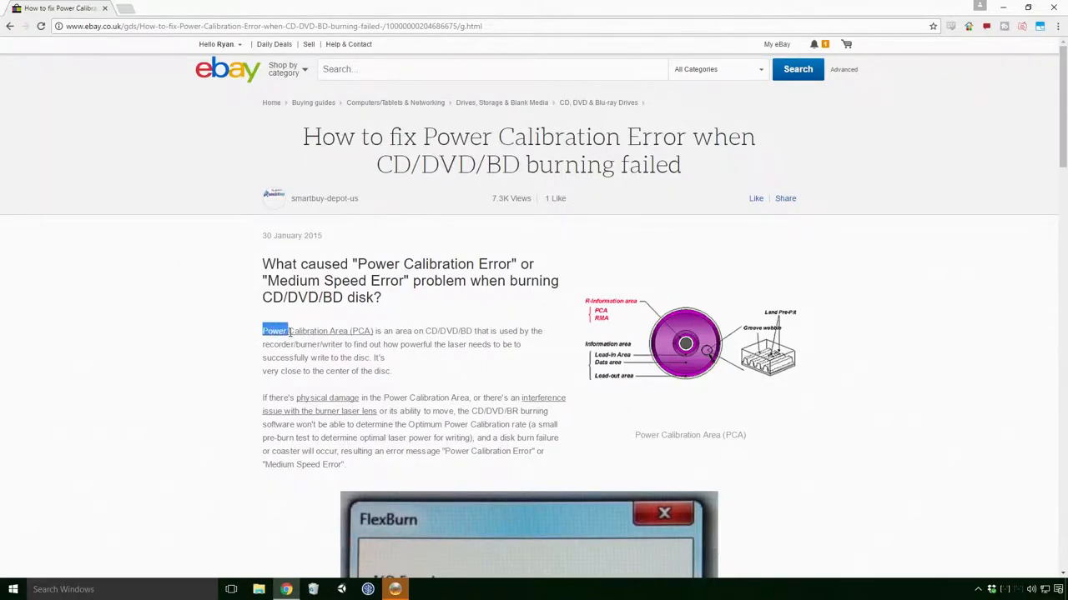
Highlight the eBay guide's Power Calibration Area text on physical damage and burn failure
left_click_drag(261, 331, 448, 331)
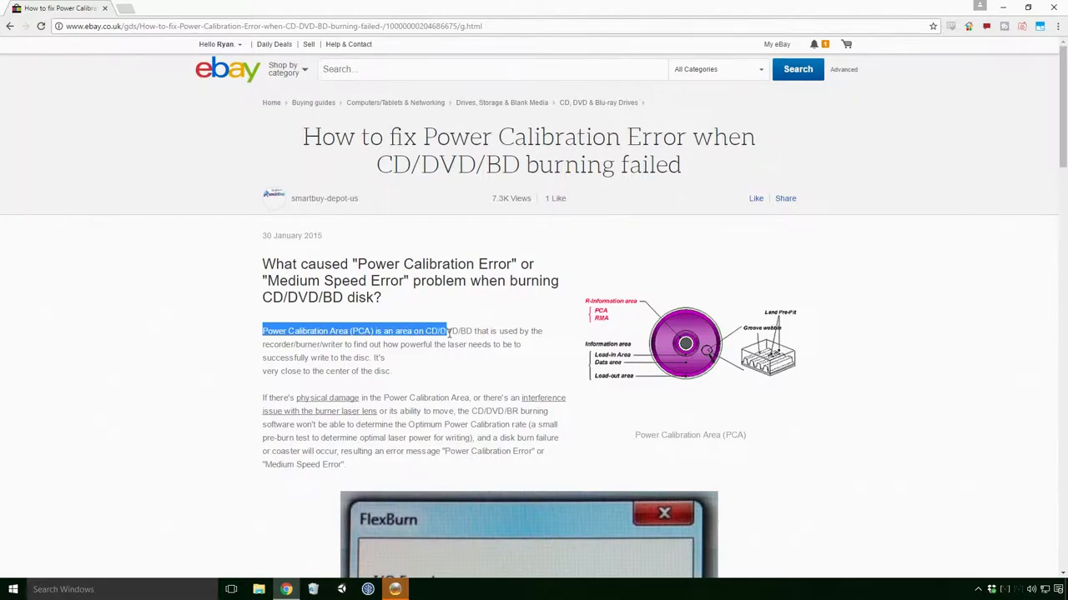
left_click_drag(446, 331, 543, 331)
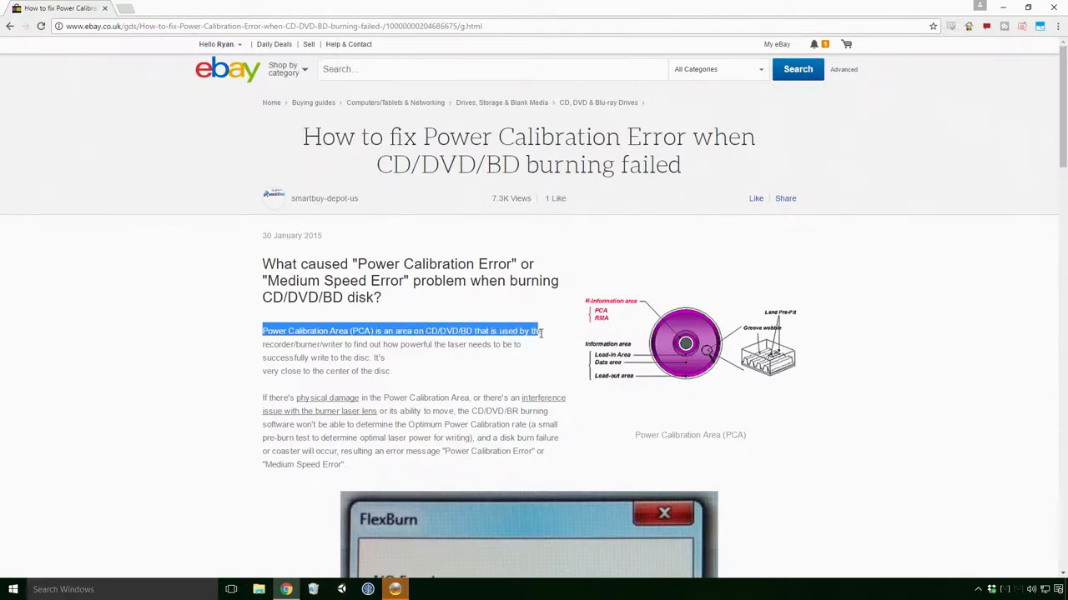
left_click_drag(541, 331, 380, 344)
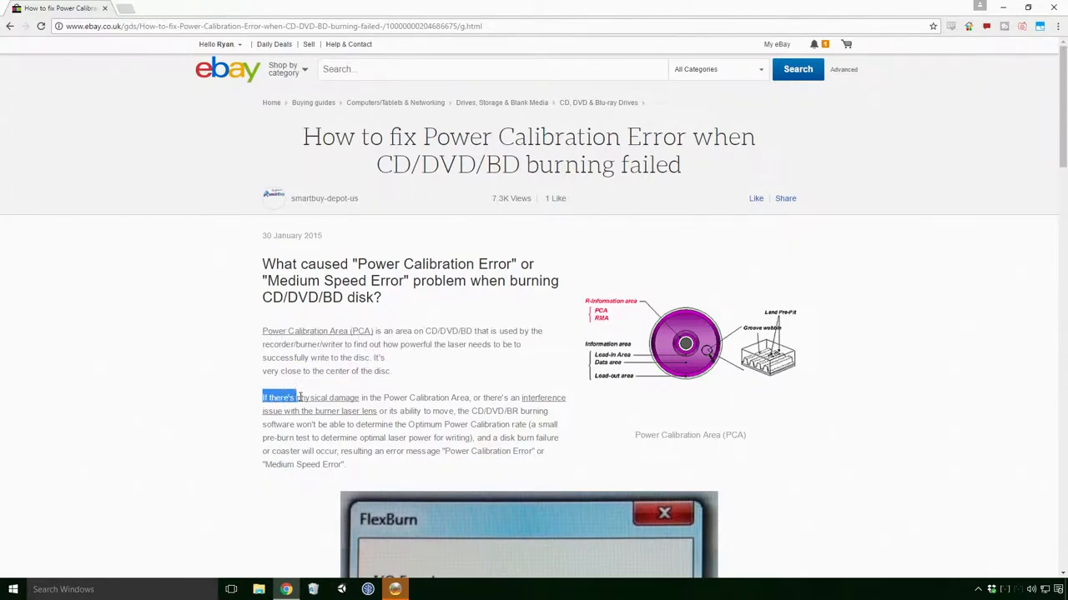
left_click_drag(305, 397, 487, 397)
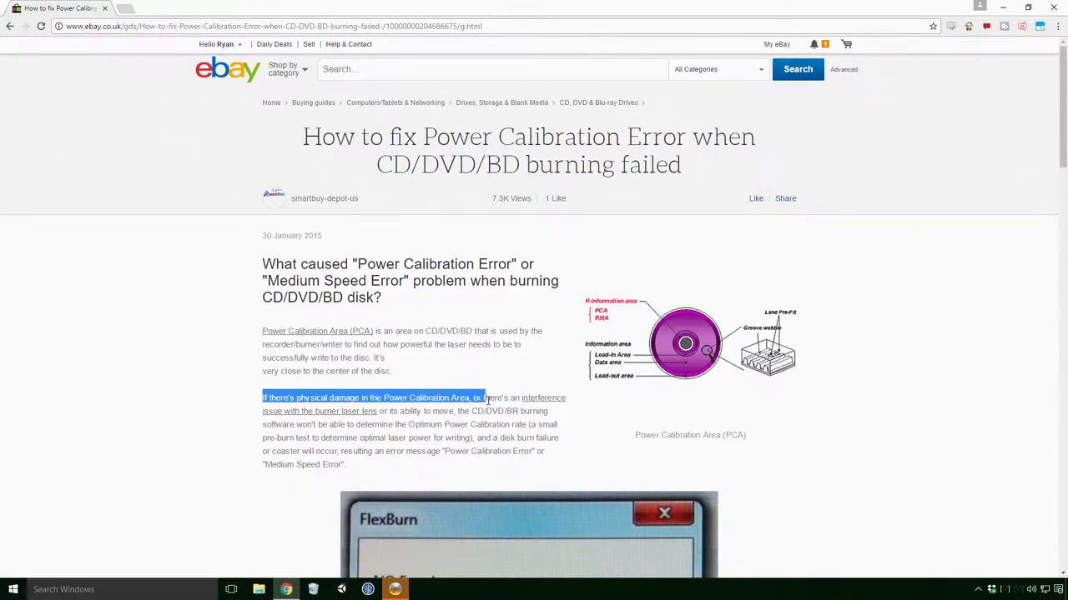
left_click_drag(484, 397, 328, 411)
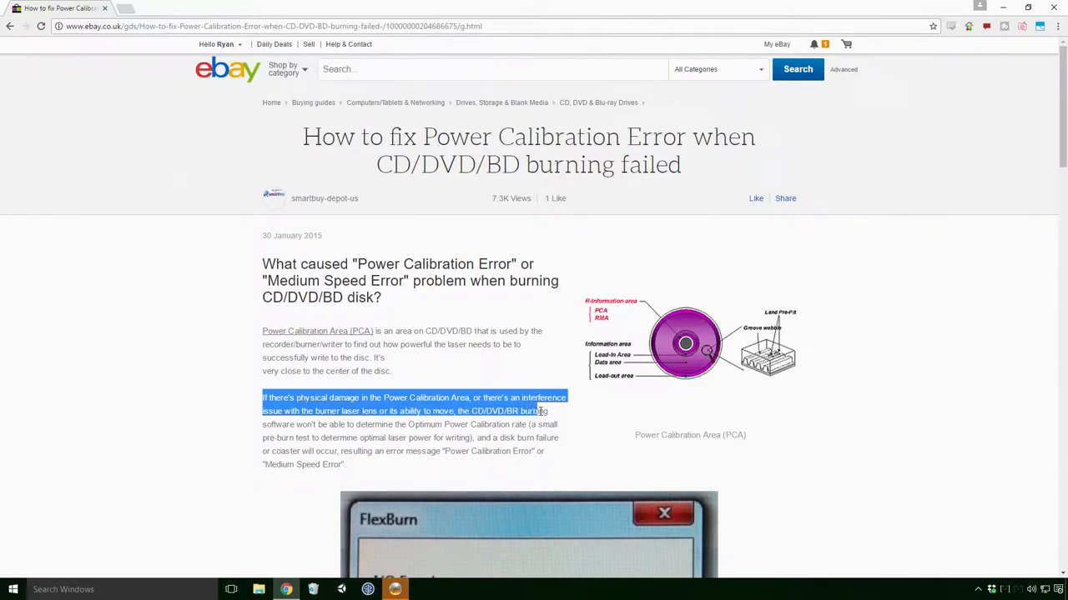
left_click_drag(540, 411, 391, 425)
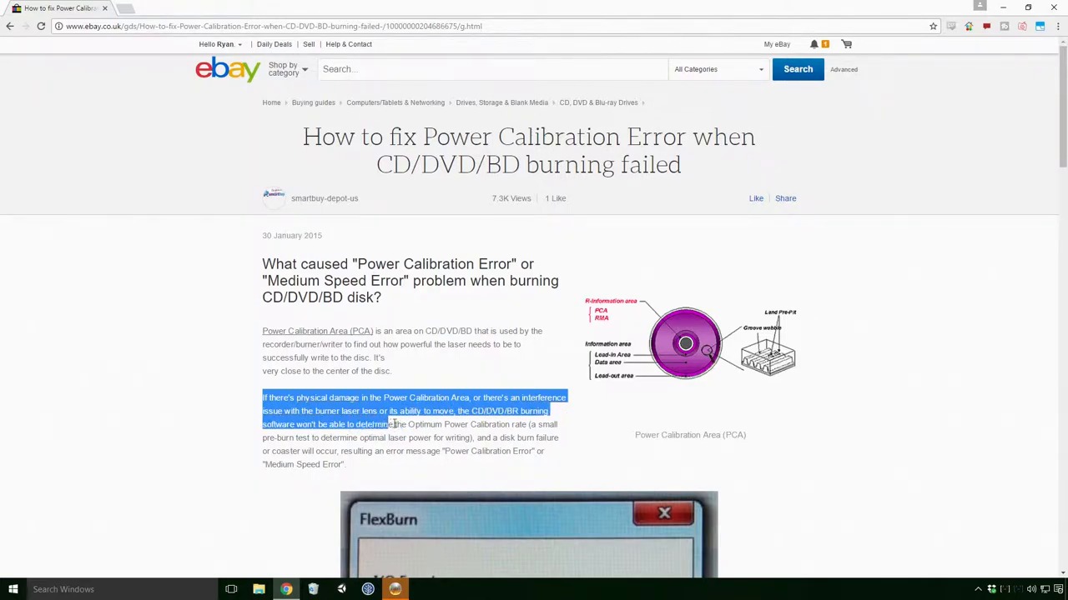
left_click_drag(390, 425, 508, 425)
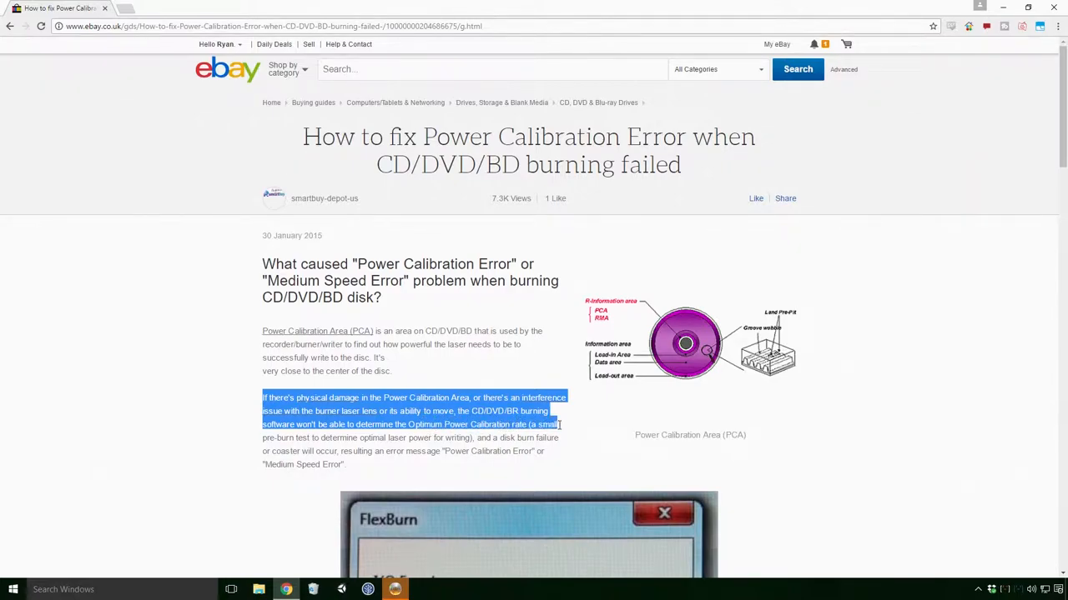
left_click_drag(561, 425, 380, 437)
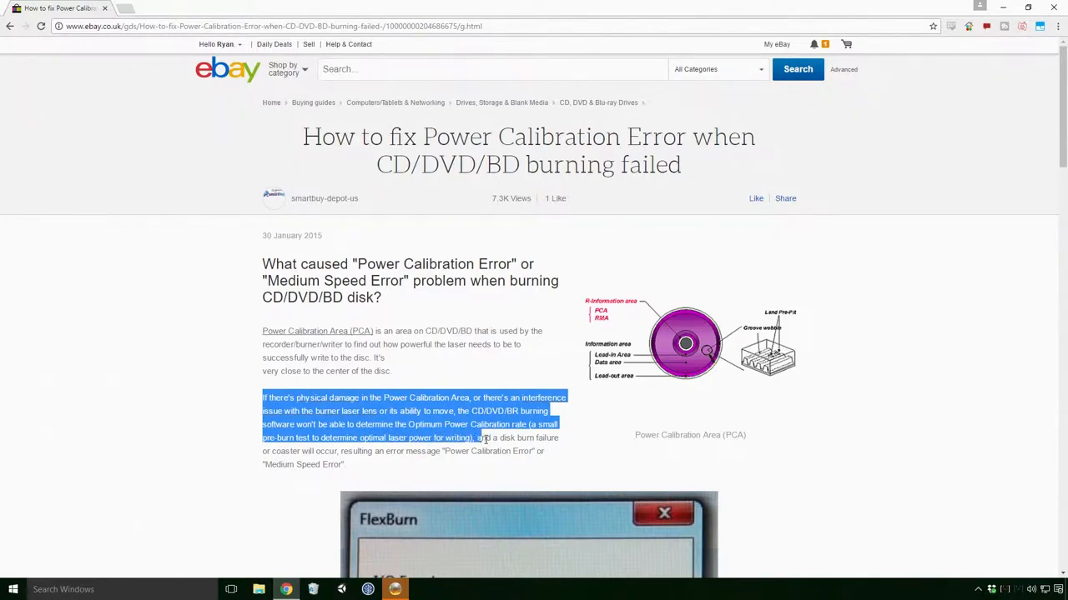
left_click_drag(480, 438, 286, 451)
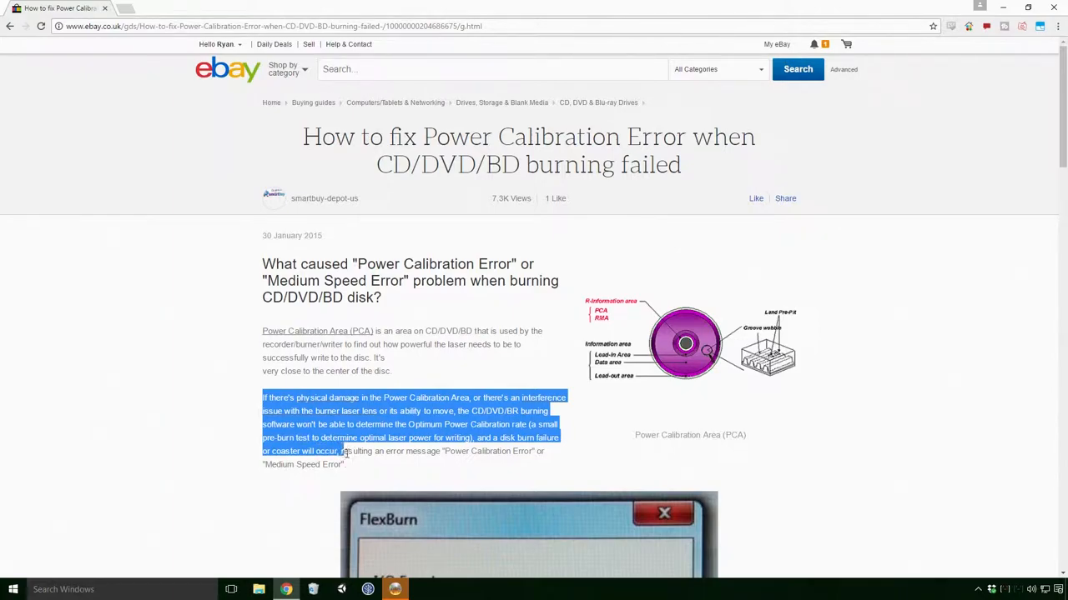
left_click_drag(342, 451, 527, 451)
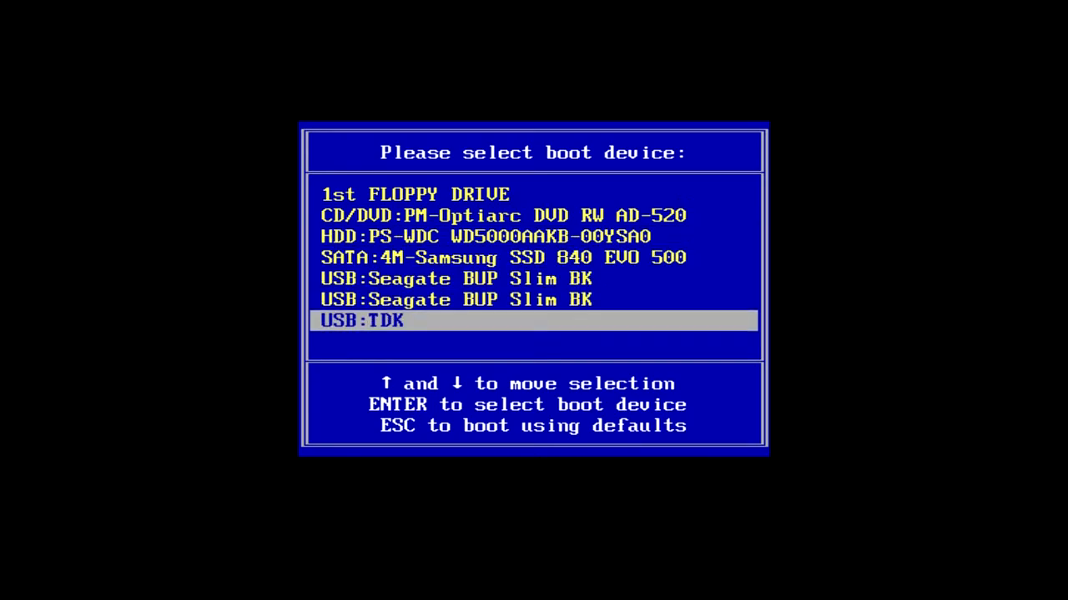
Boot from the USB:TDK device selected in the boot menu
key("enter")
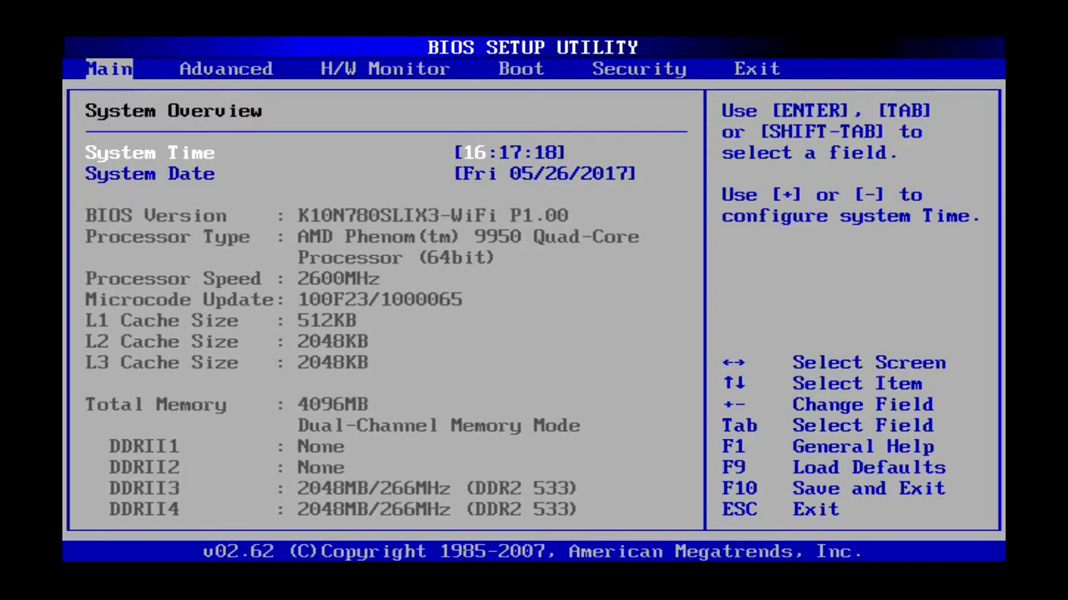
On the BIOS Boot tab, view the 1st Boot Device choices, then dismiss them
left_click(520, 68)
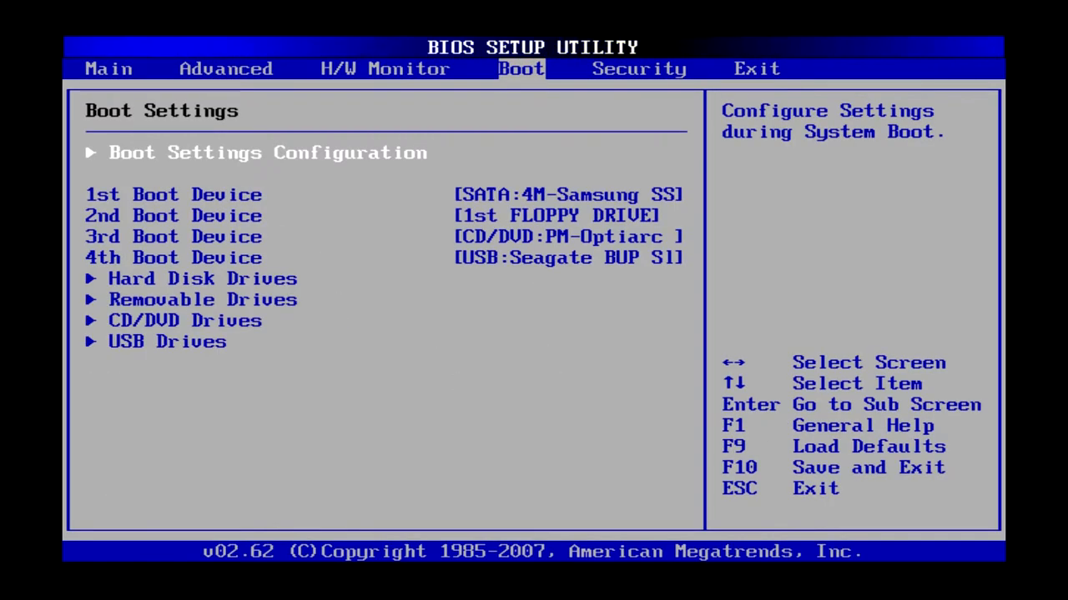
key("Down")
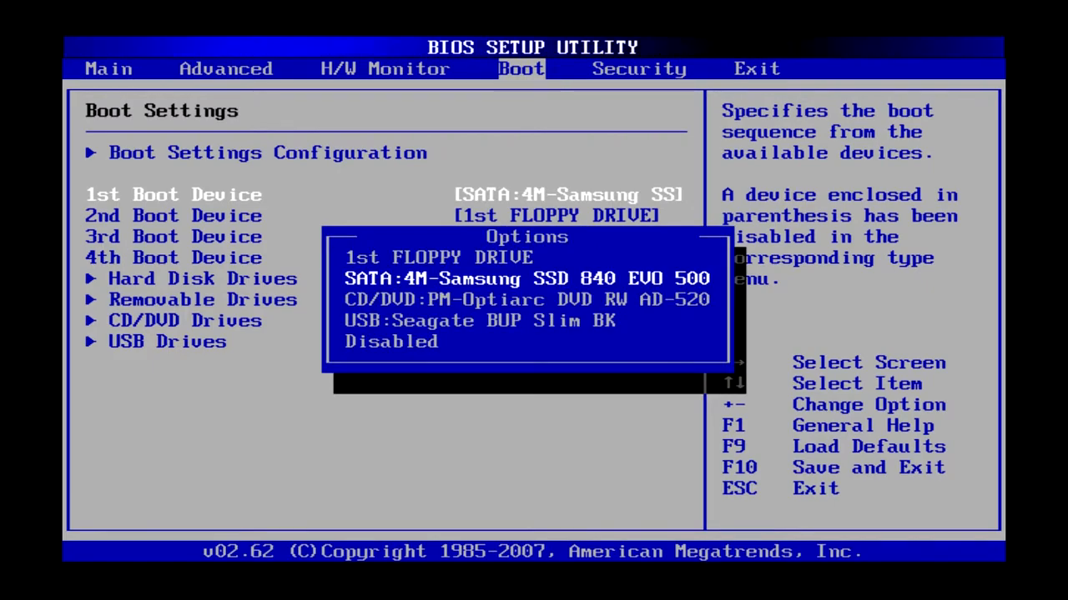
key("Down")
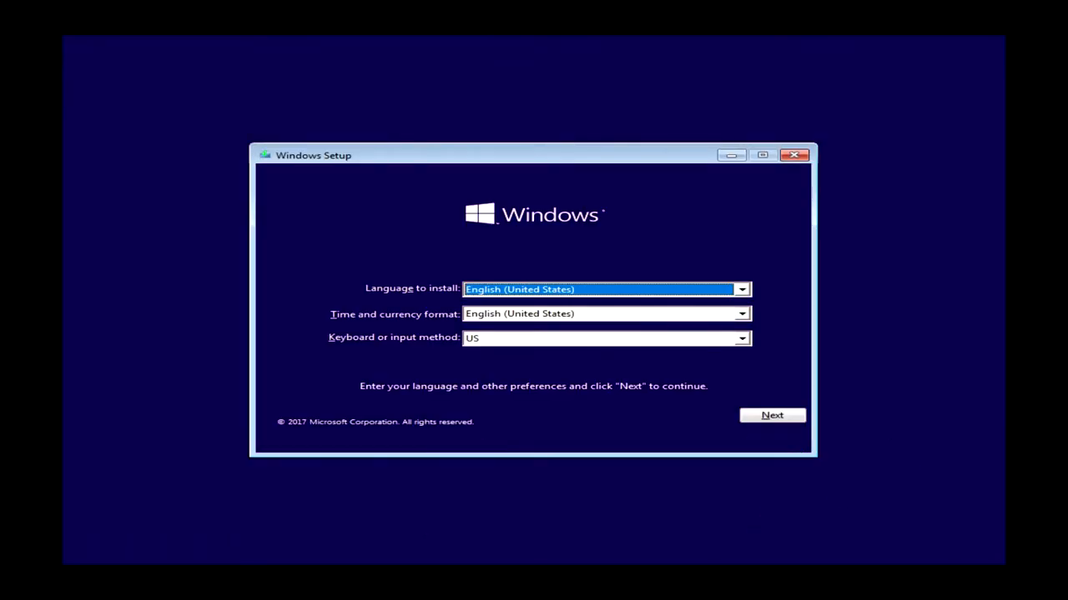
mouse_move(630, 353)
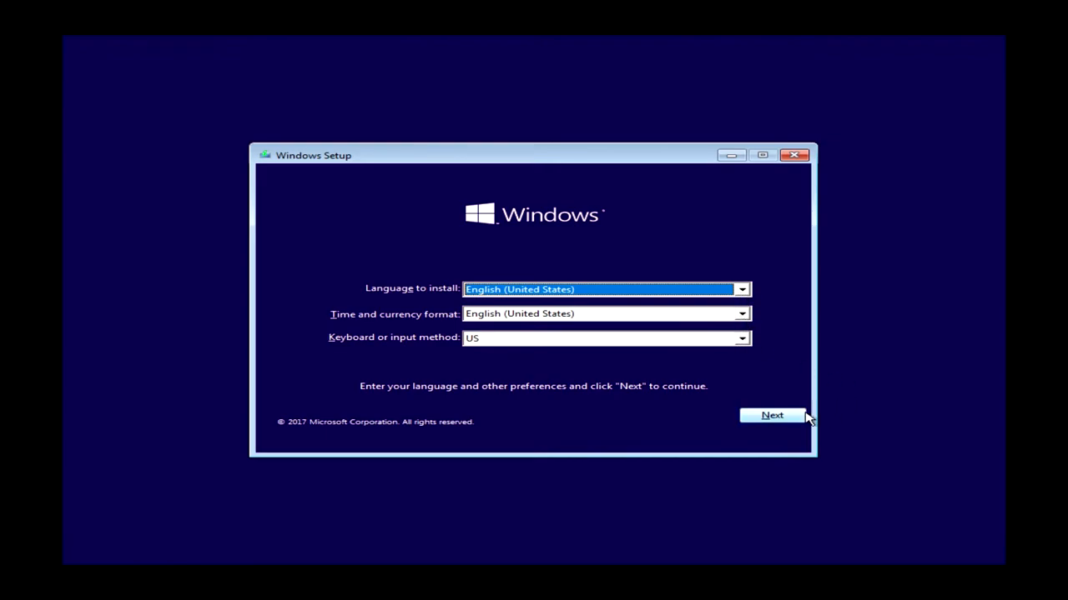
Go through Repair your computer to Troubleshoot, then back from Advanced options
left_click(772, 415)
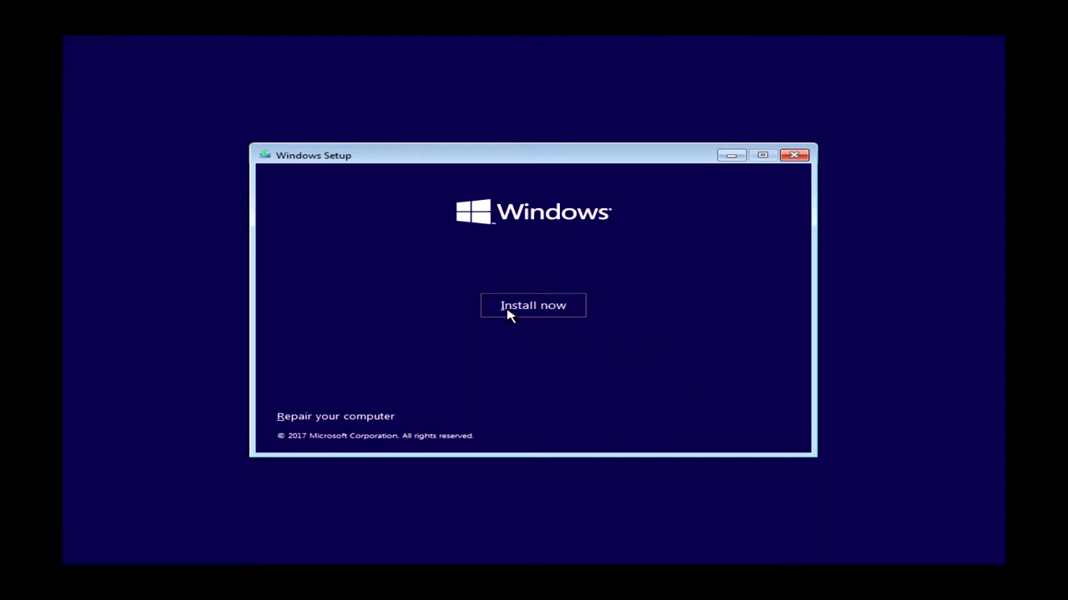
left_click(334, 415)
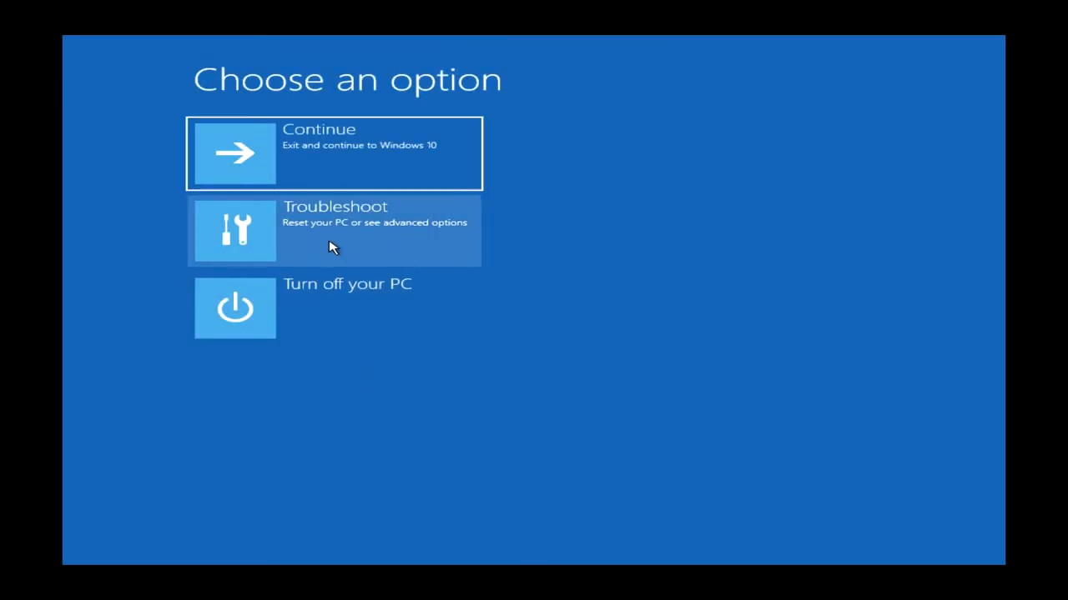
mouse_move(336, 188)
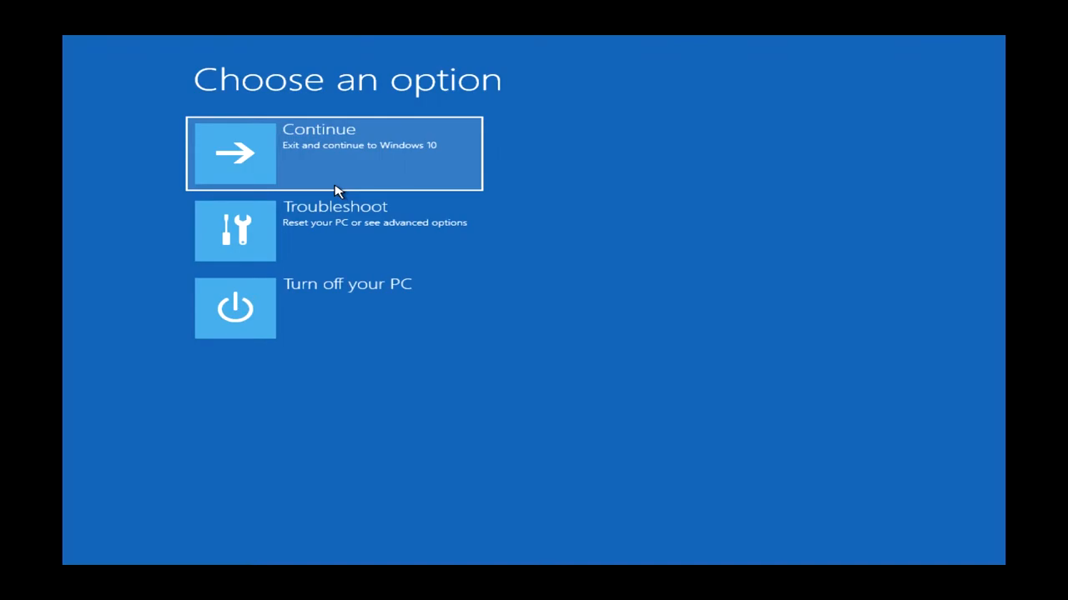
mouse_move(332, 224)
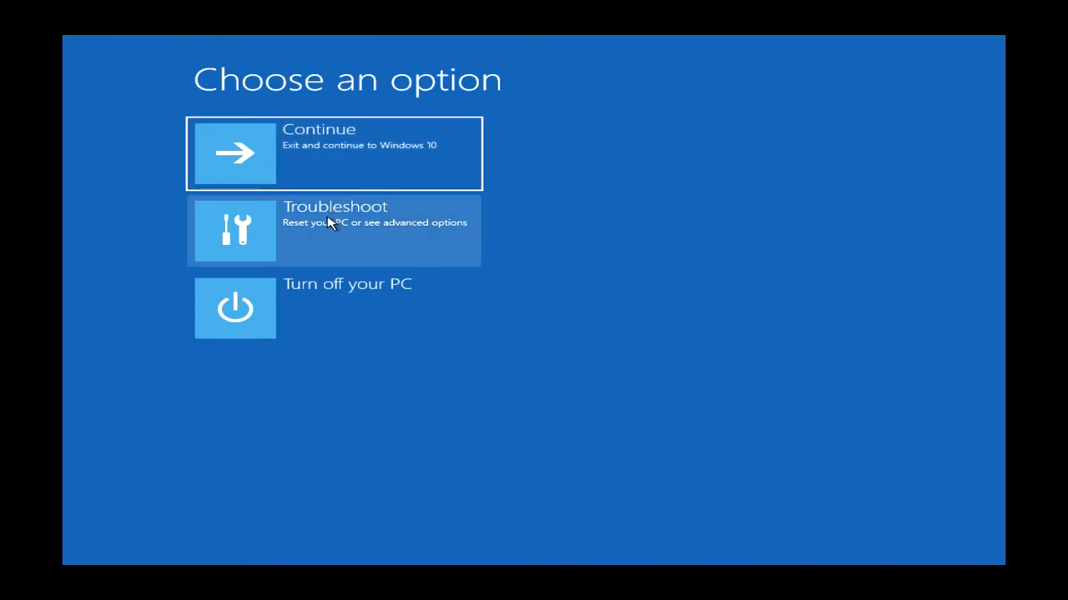
left_click(333, 231)
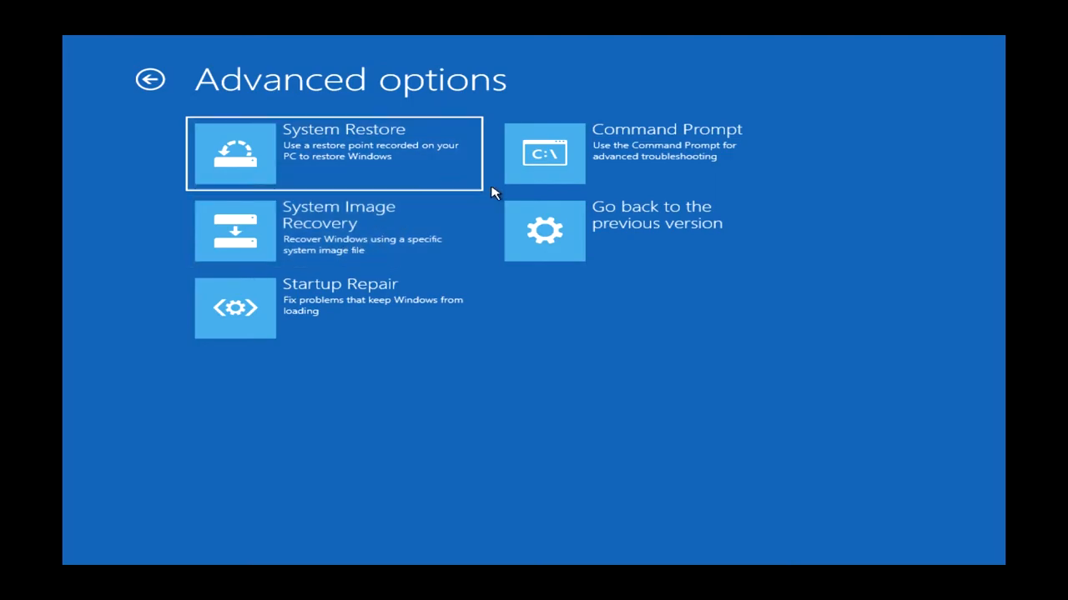
mouse_move(438, 306)
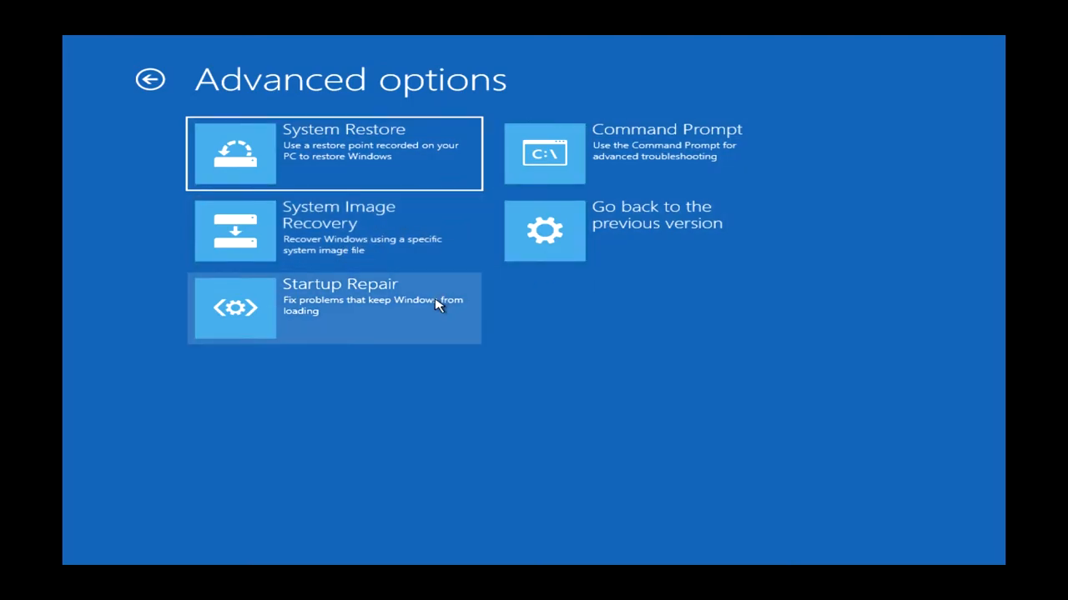
mouse_move(281, 222)
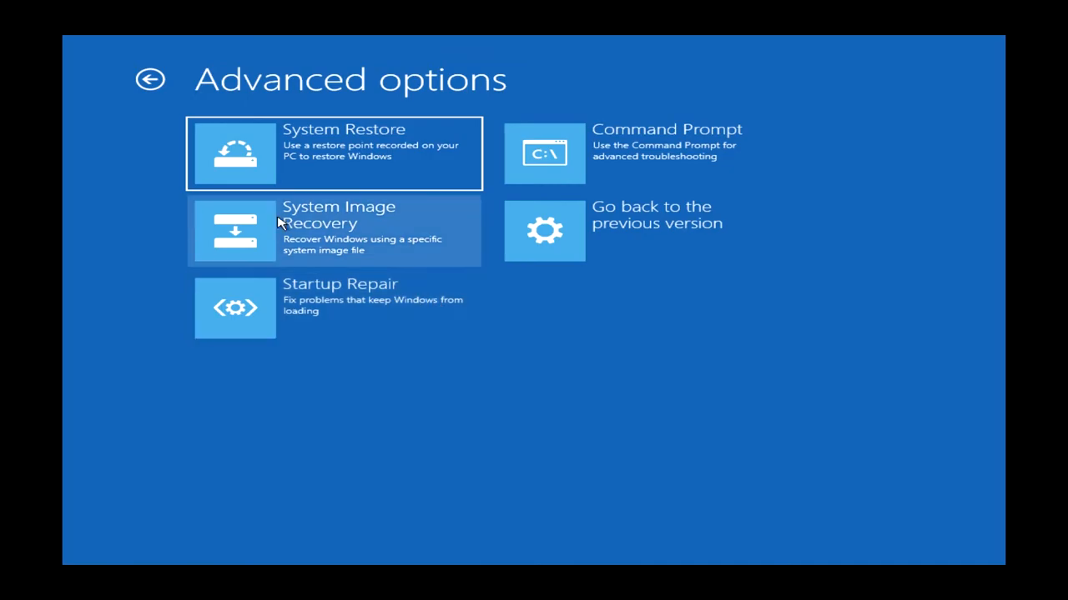
left_click(173, 78)
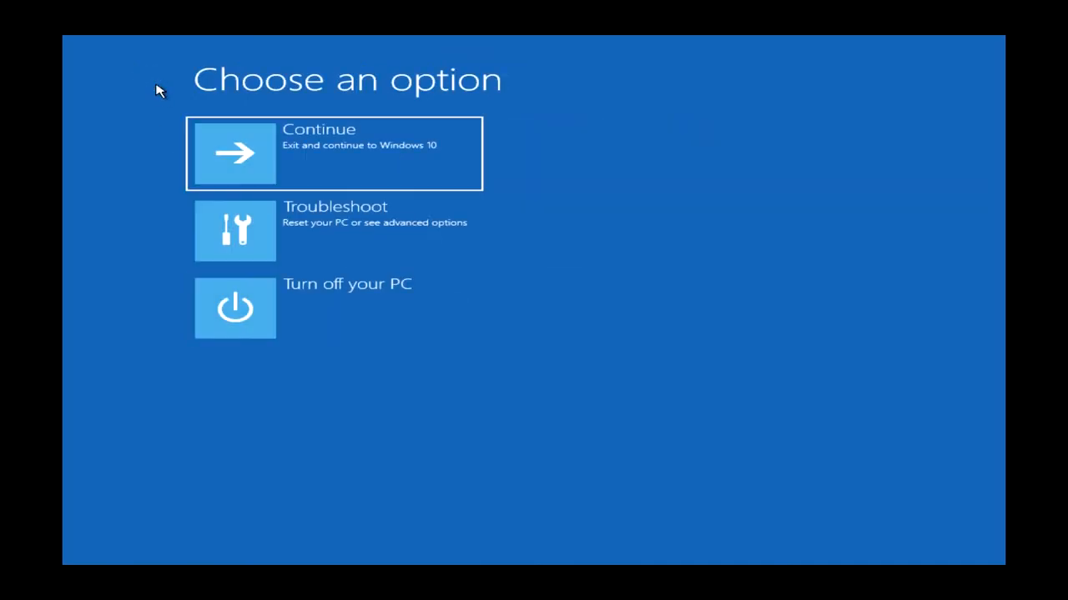
mouse_move(317, 310)
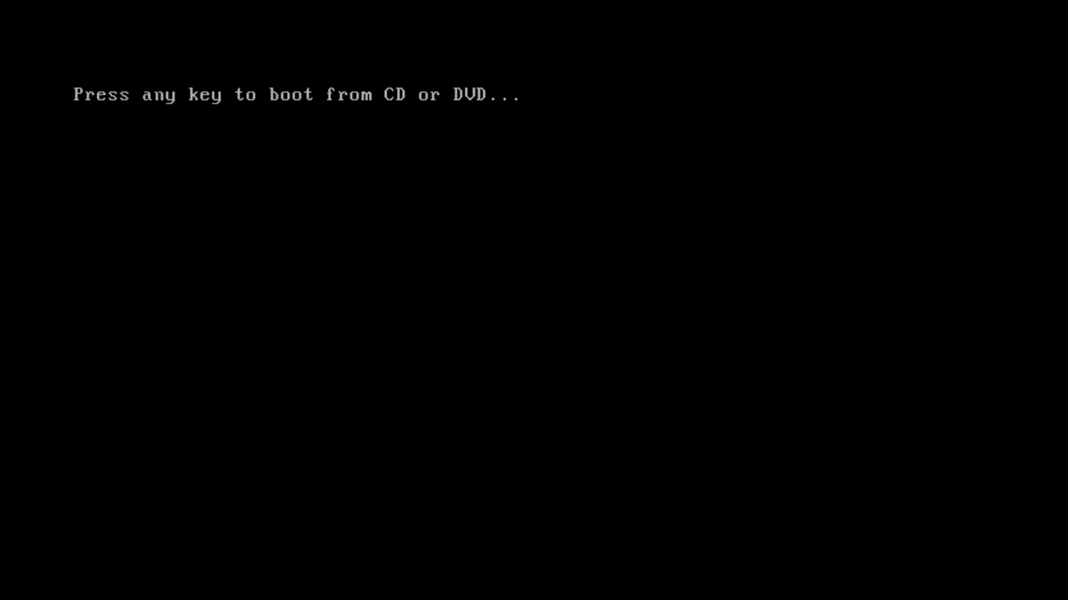
Press a key at the 'Press any key to boot from CD or DVD' prompt
key("enter")
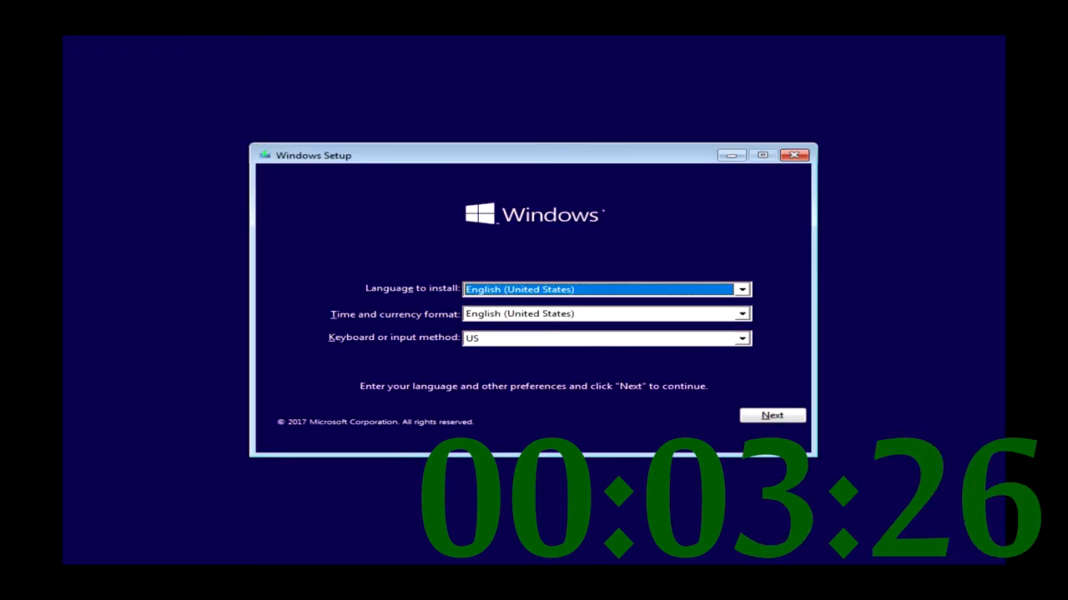